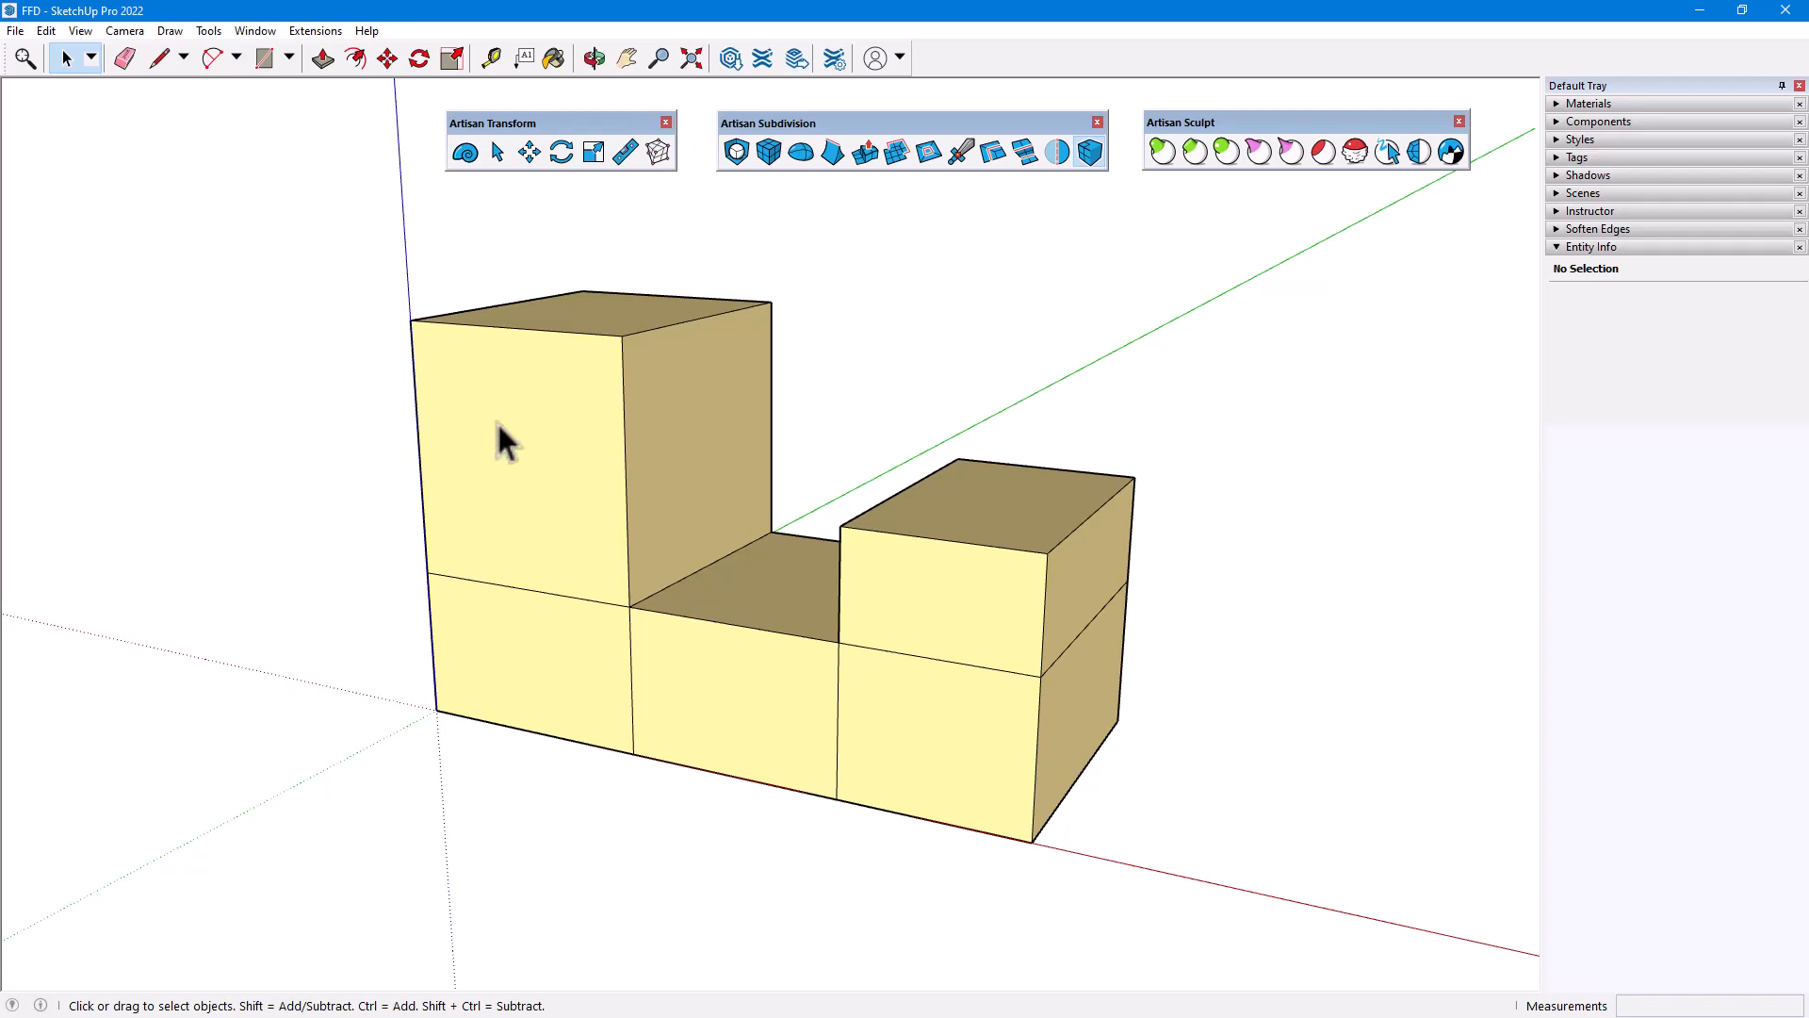
Apply Subdivide and Smooth twice to the blocky shape and select the smoothed mesh.
left_click(737, 151)
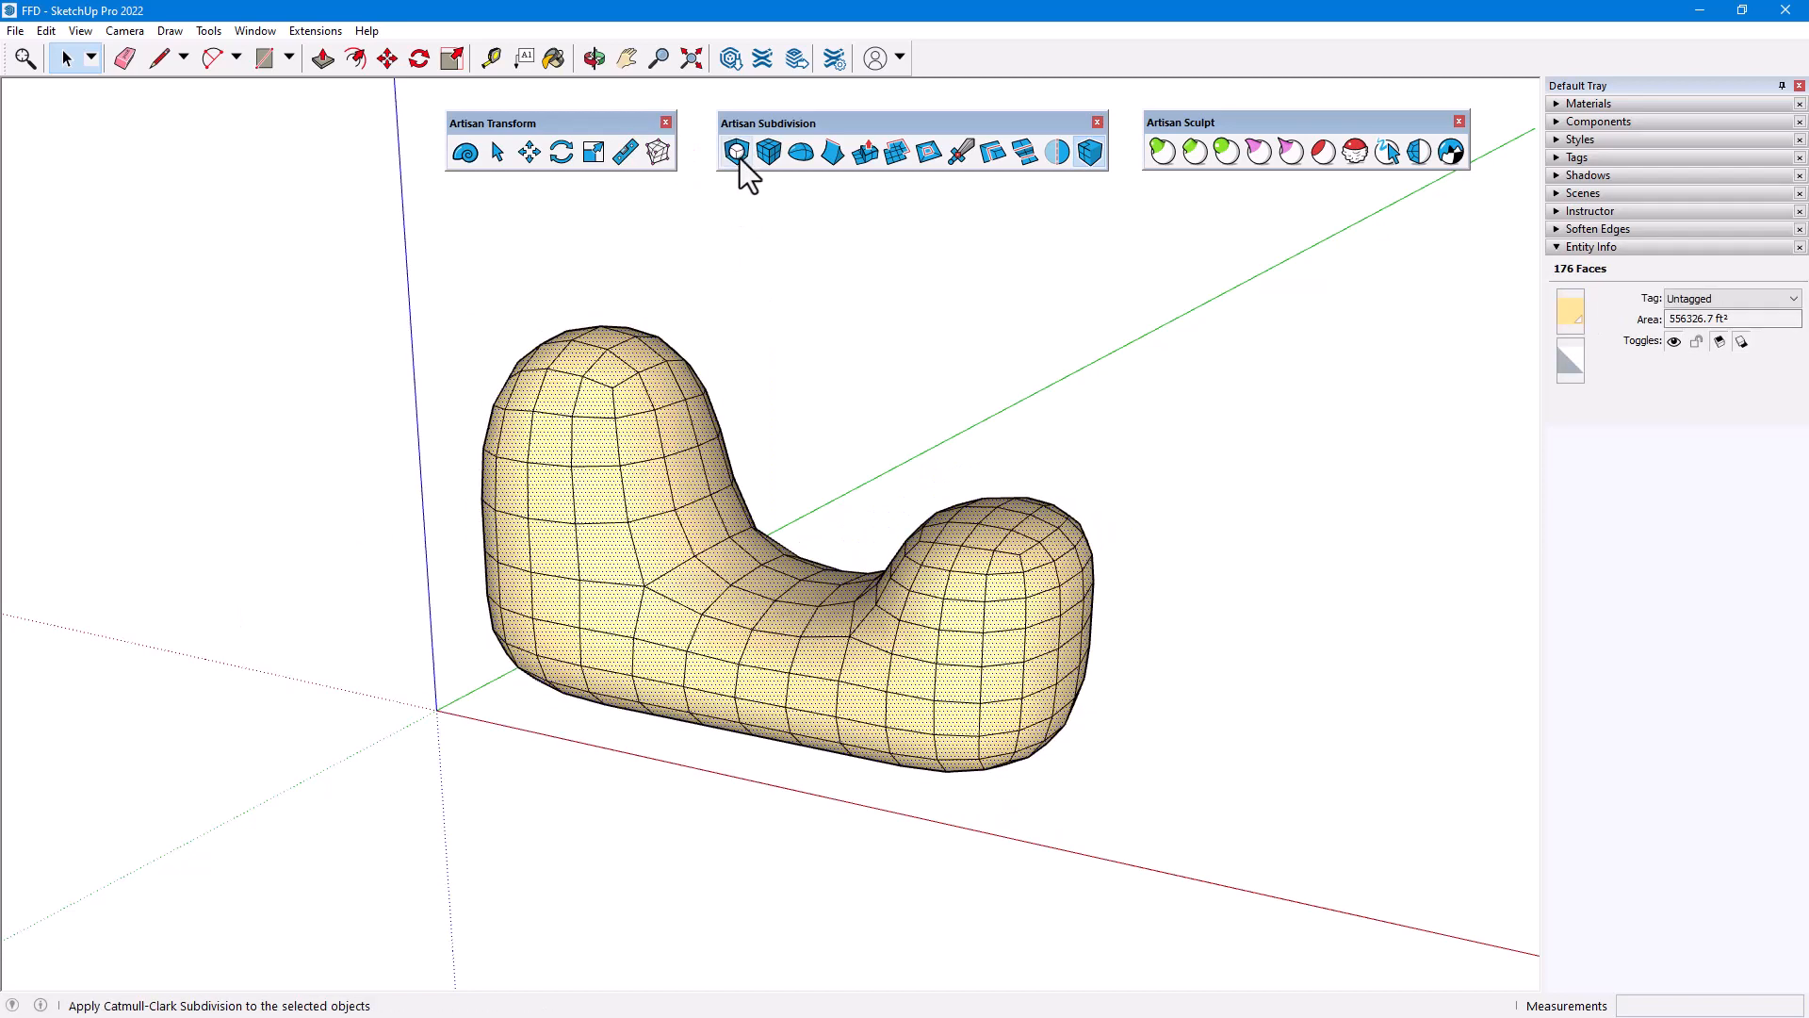
left_click(737, 151)
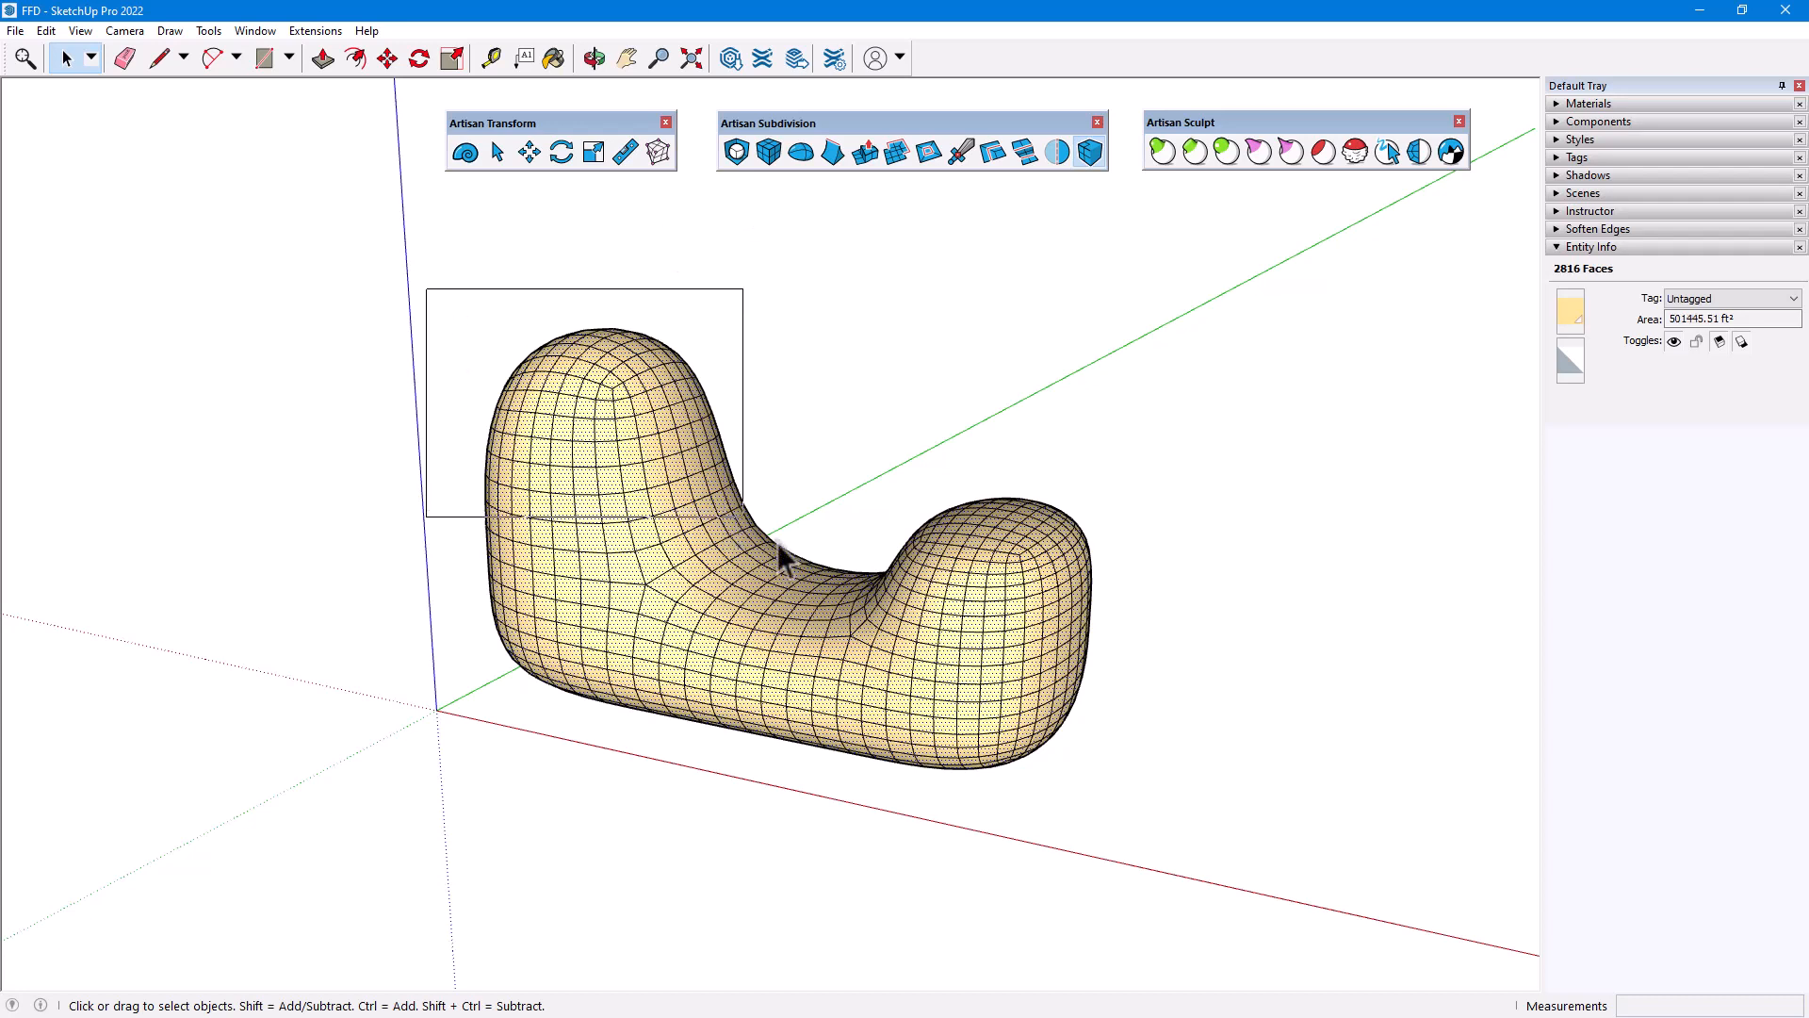
left_click(784, 560)
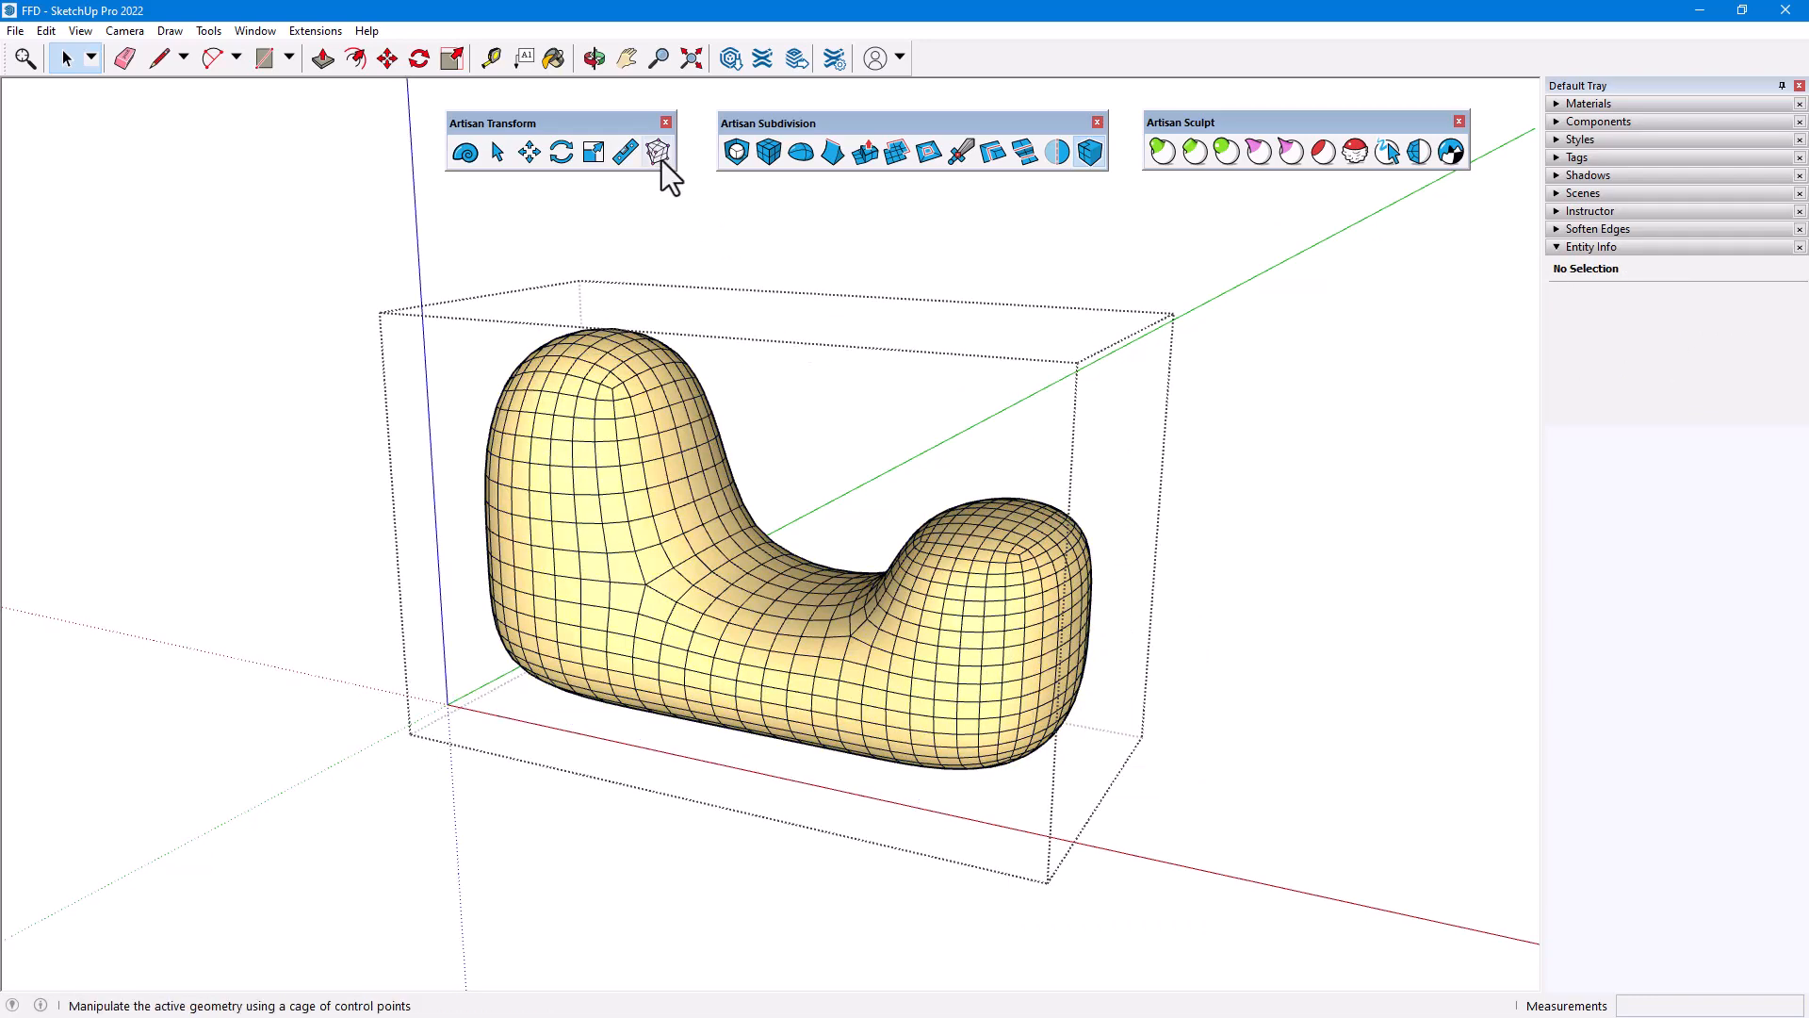
Wrap the smooth shape in a Sketchy FFD cage with 3,3,3 control points.
left_click(658, 151)
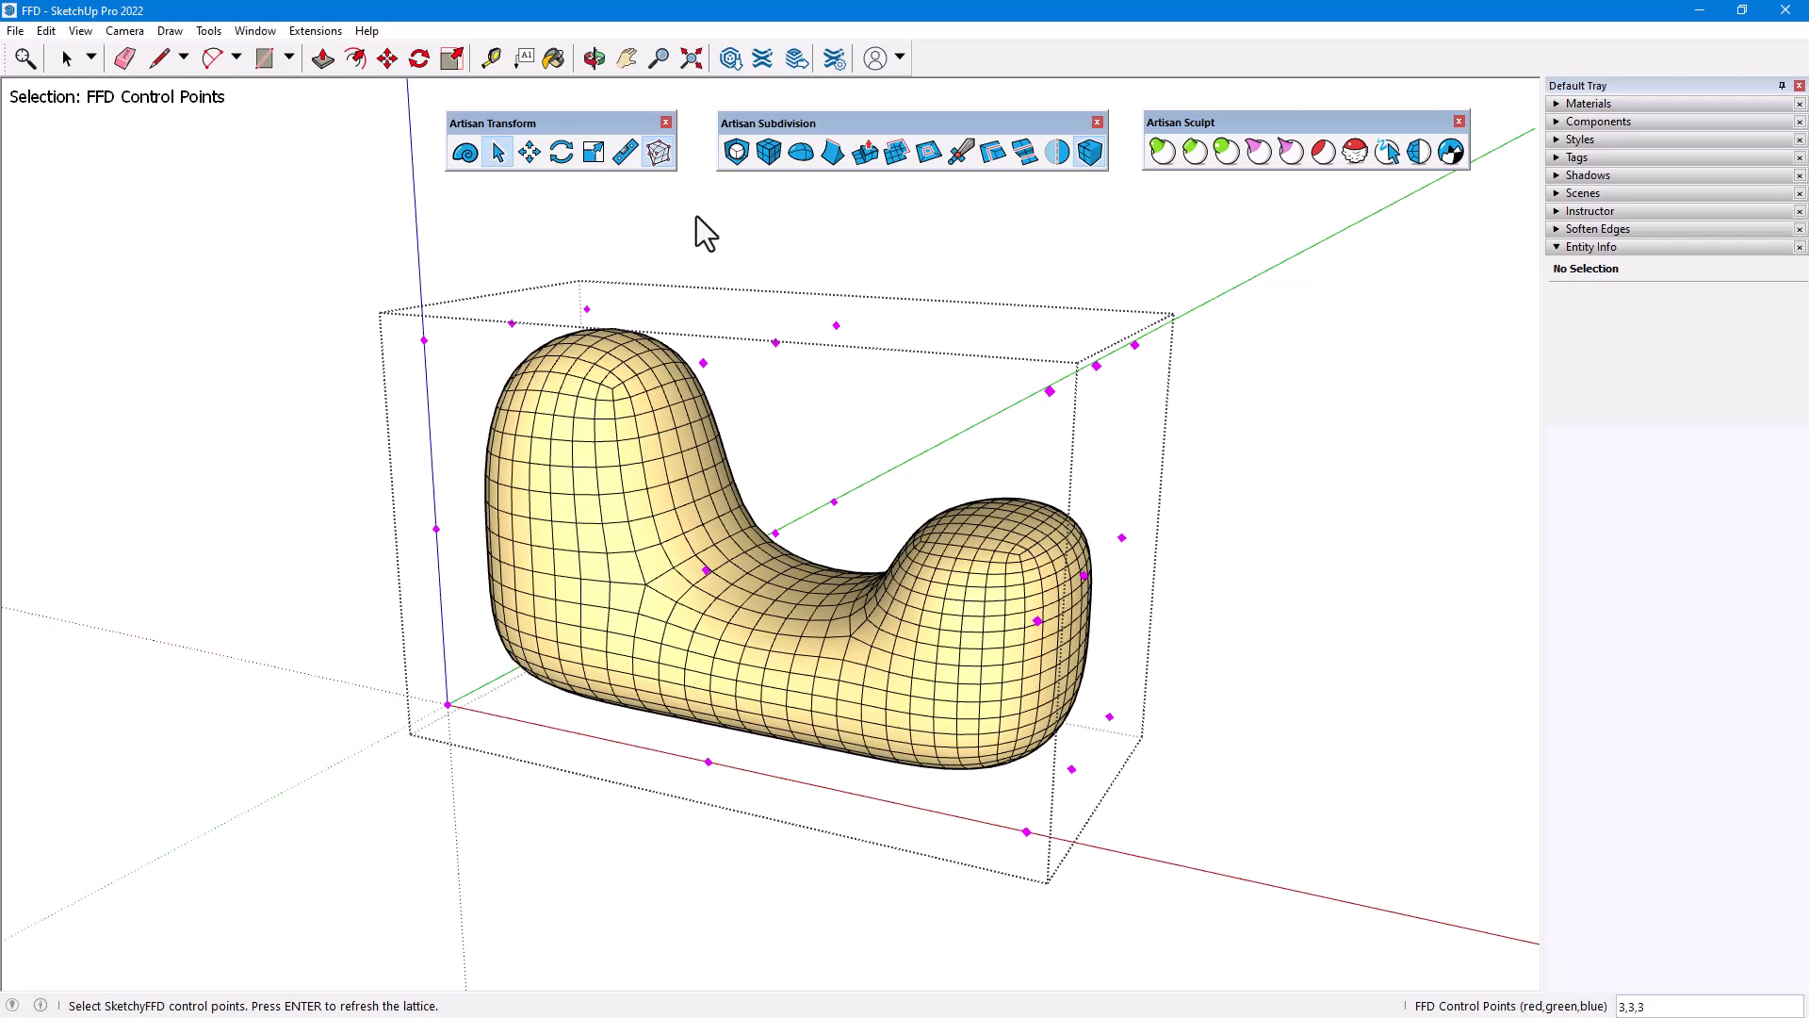
mouse_move(479, 230)
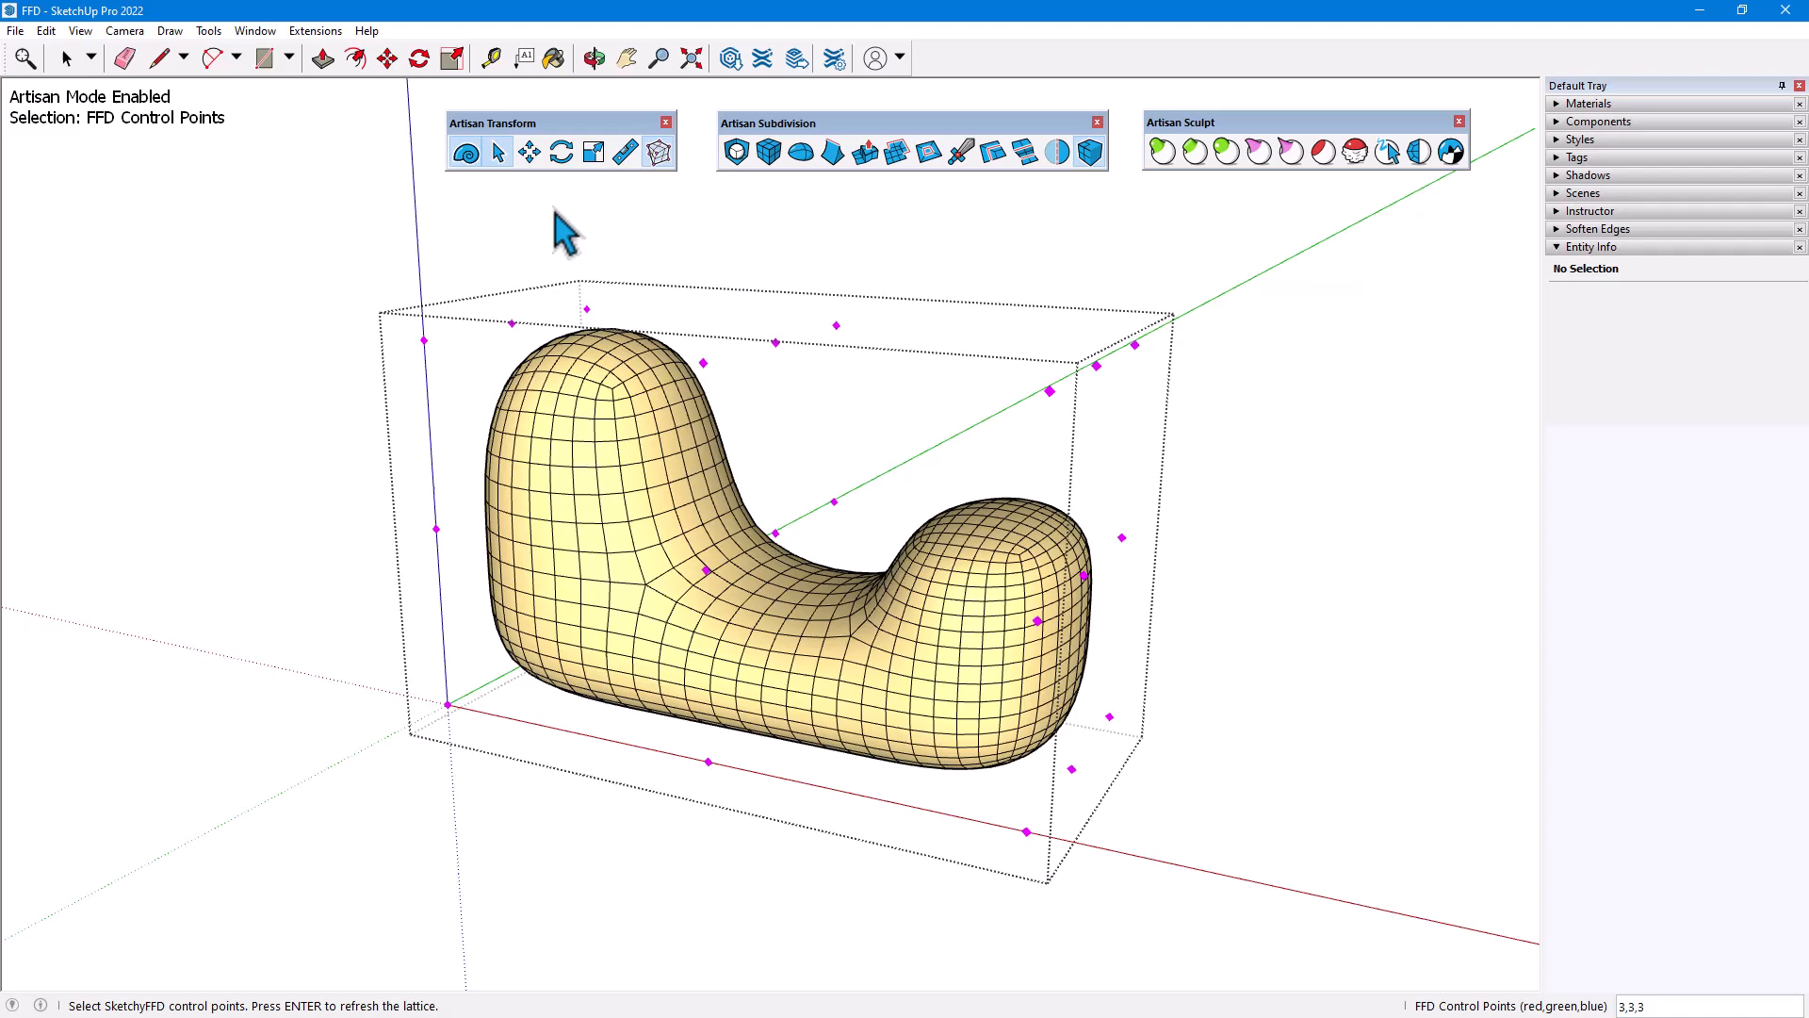
left_click(528, 151)
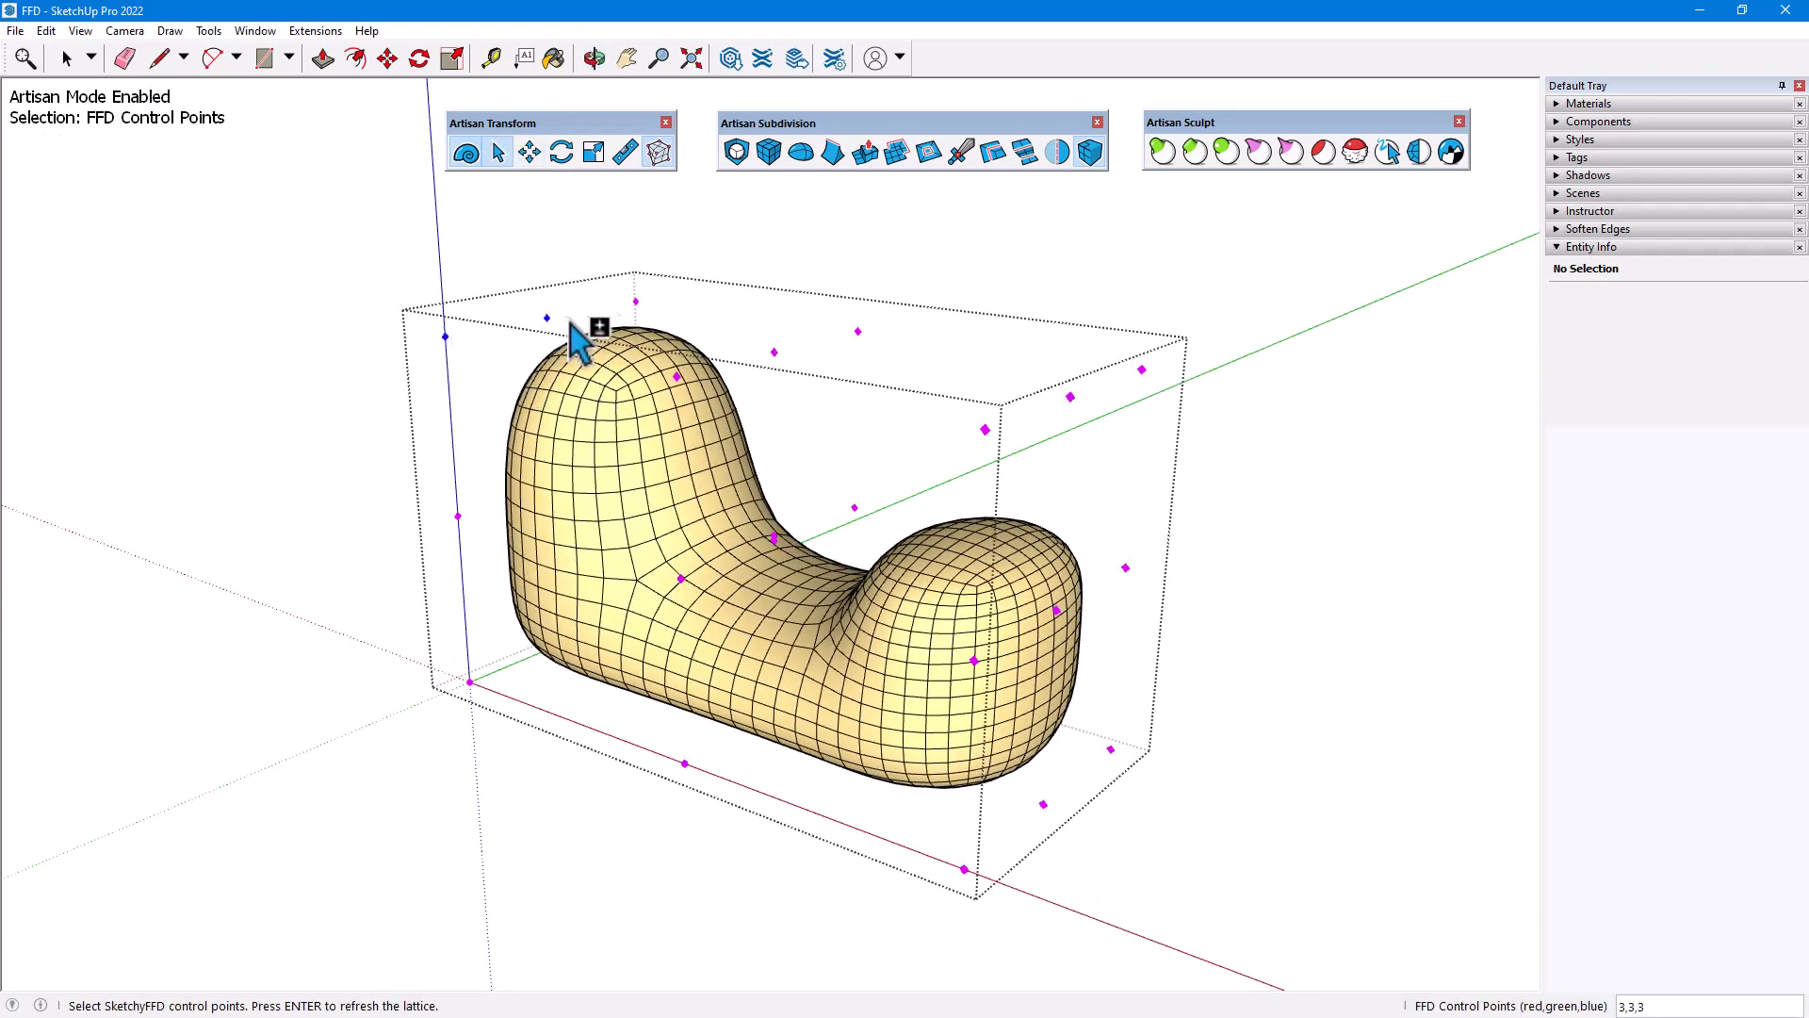
Rotate the top-left control points to tilt the tall end, then scale the lower-right points to flatten the short end.
left_click(562, 151)
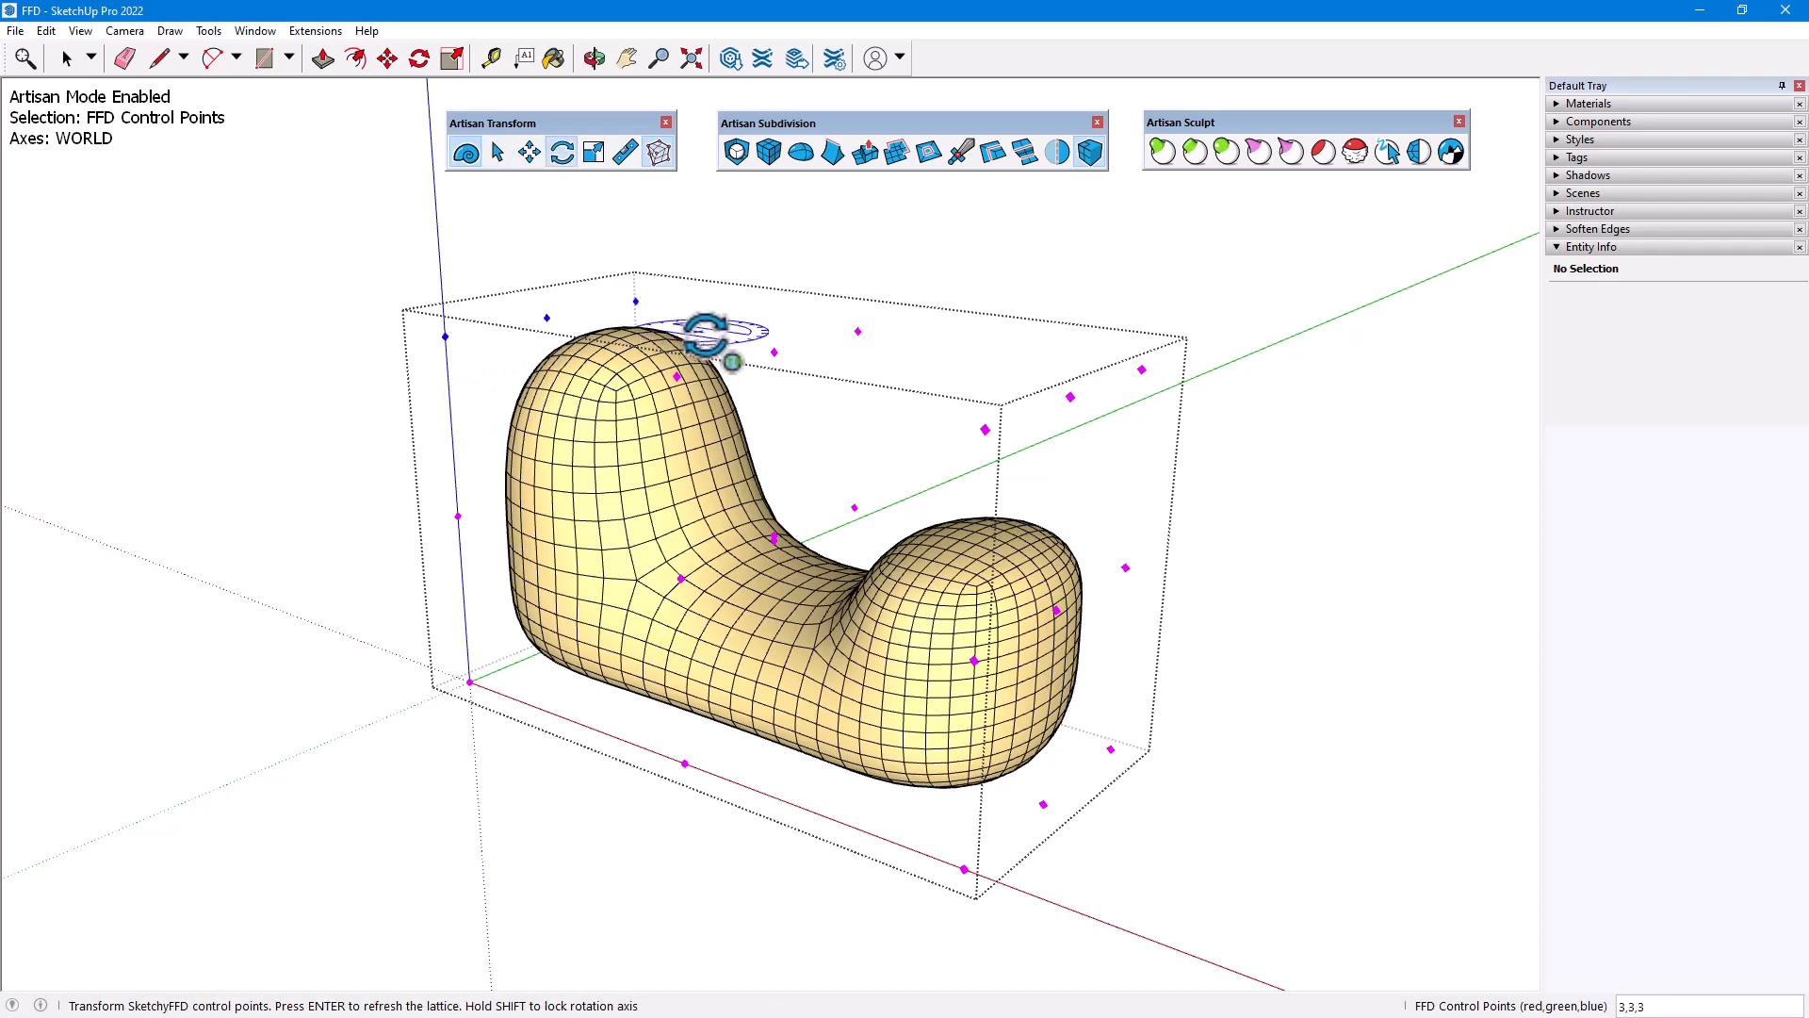
left_click_drag(710, 335, 652, 305)
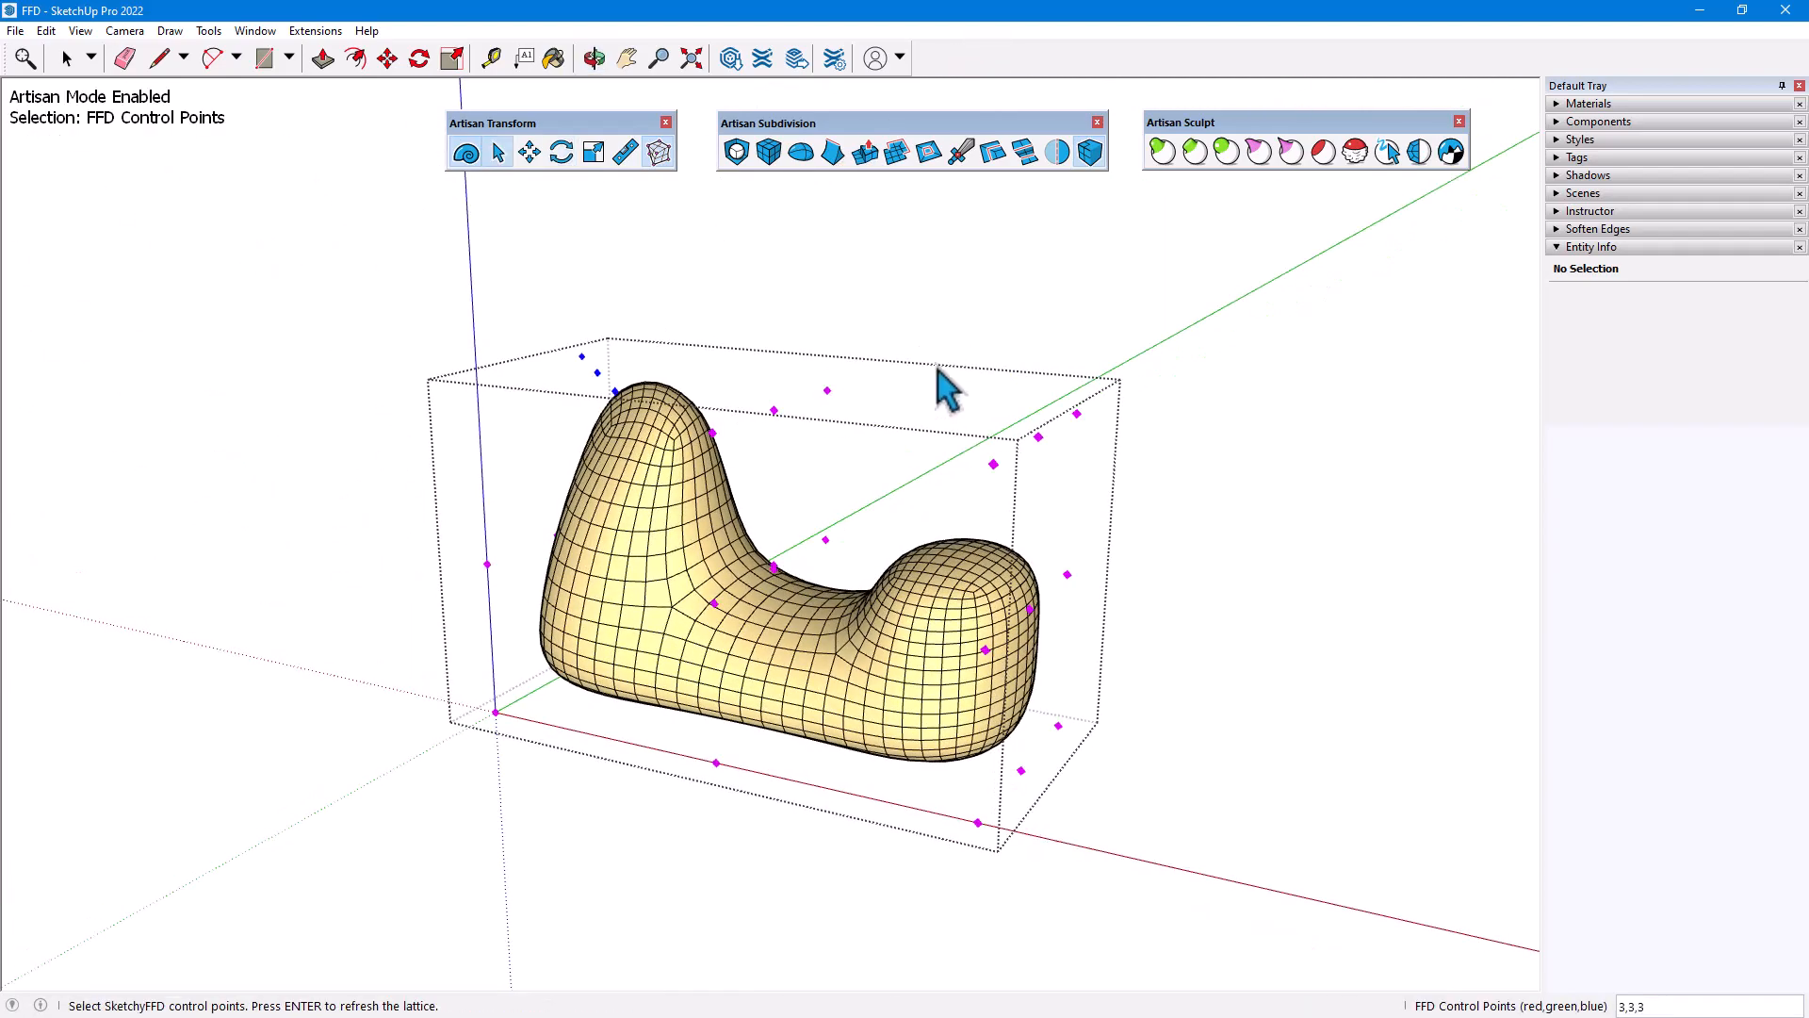
left_click(526, 151)
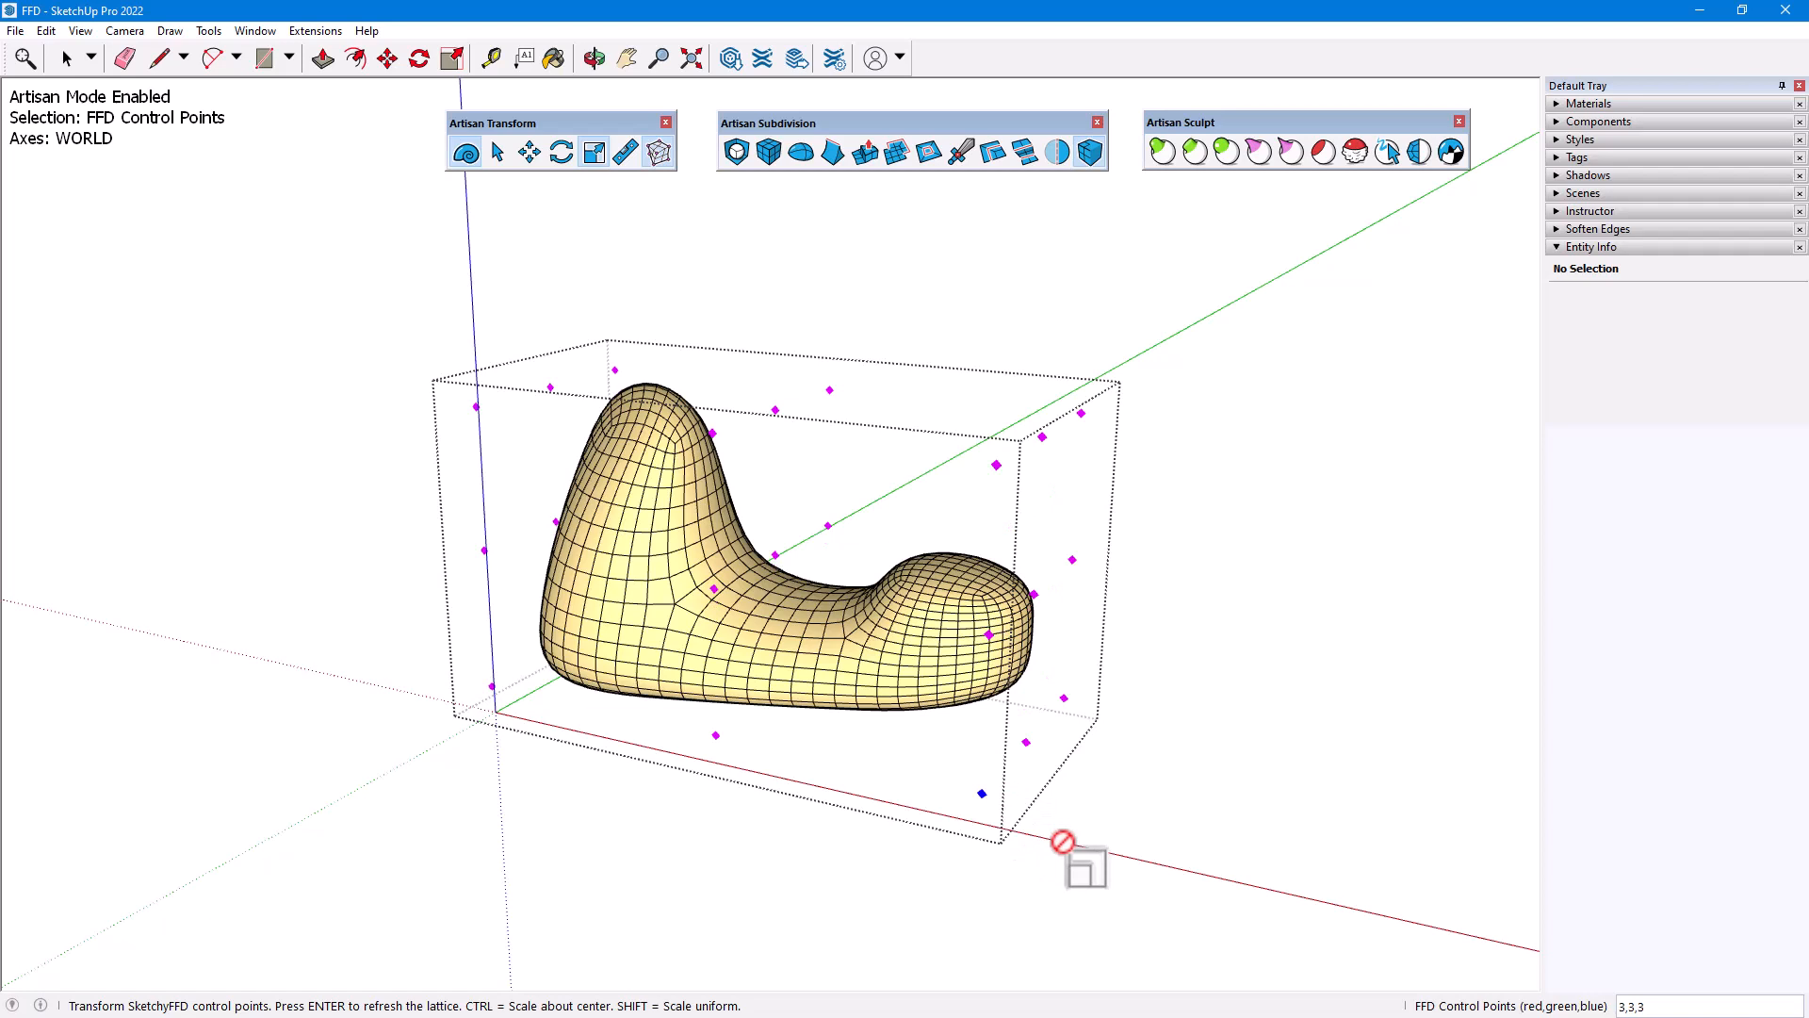
mouse_move(1142, 831)
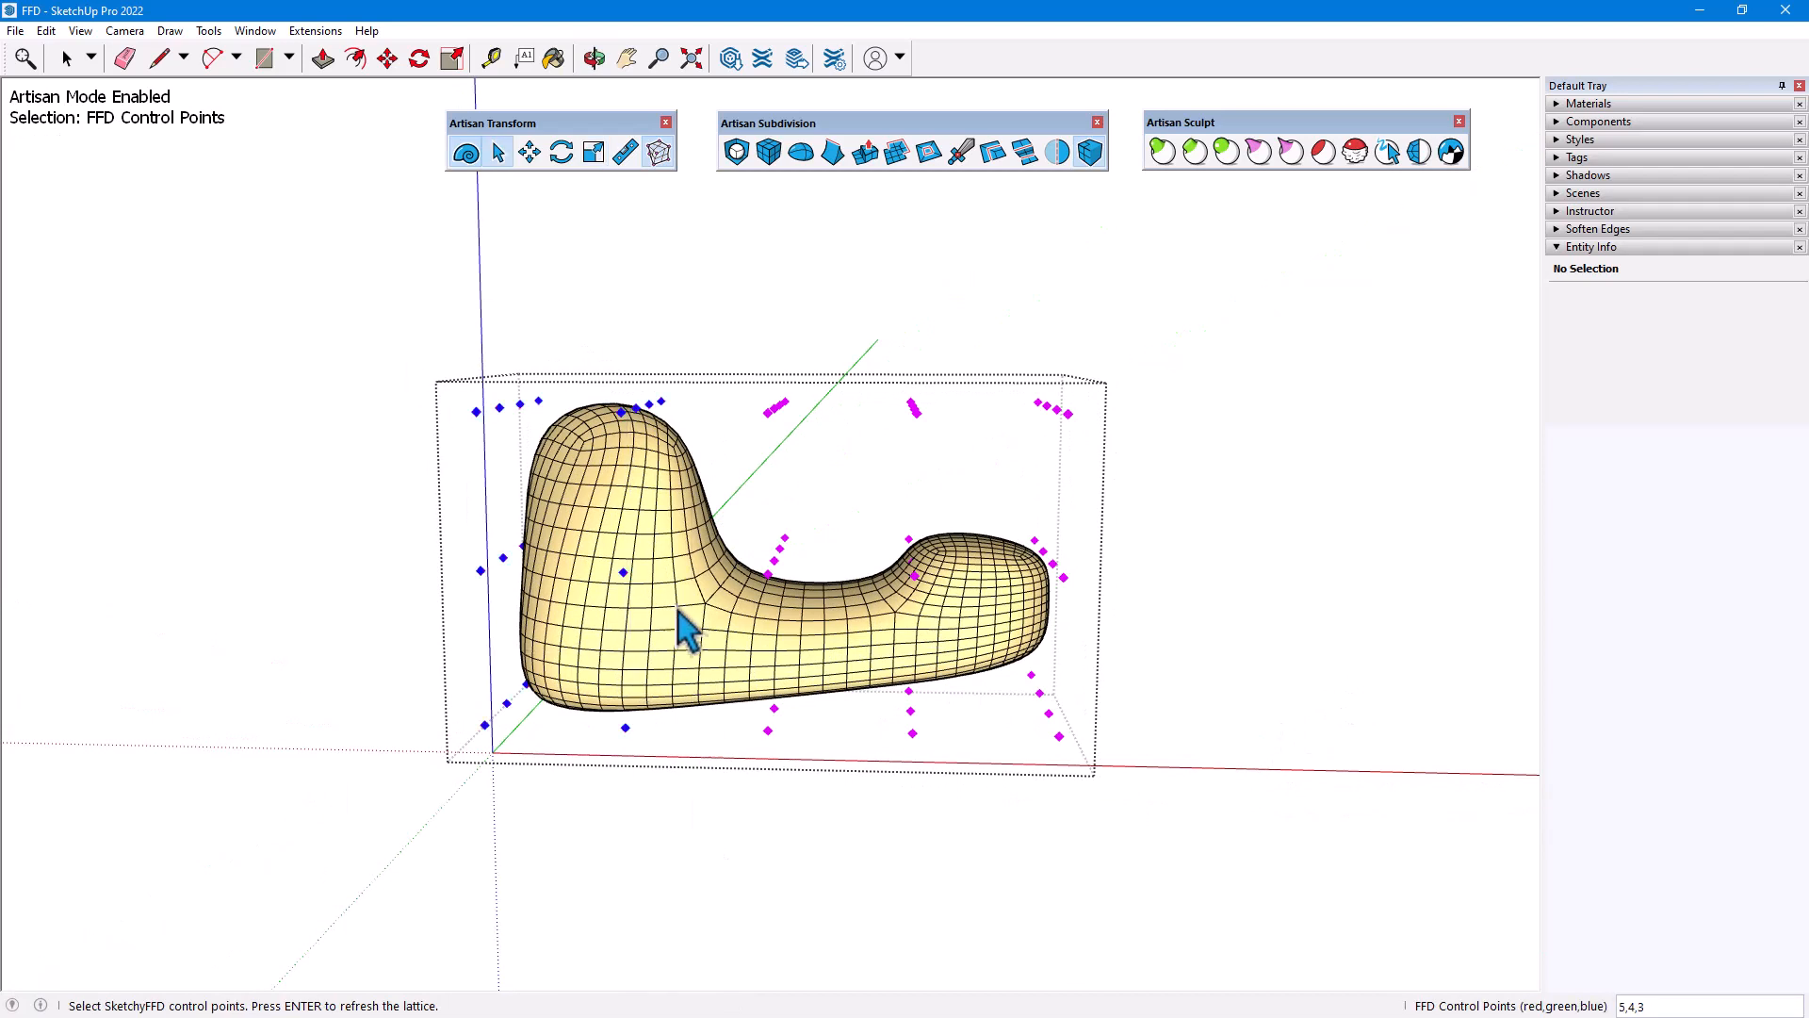
Move a group of the 5×4×3 cage's control points to stretch the shape's low end.
left_click(527, 151)
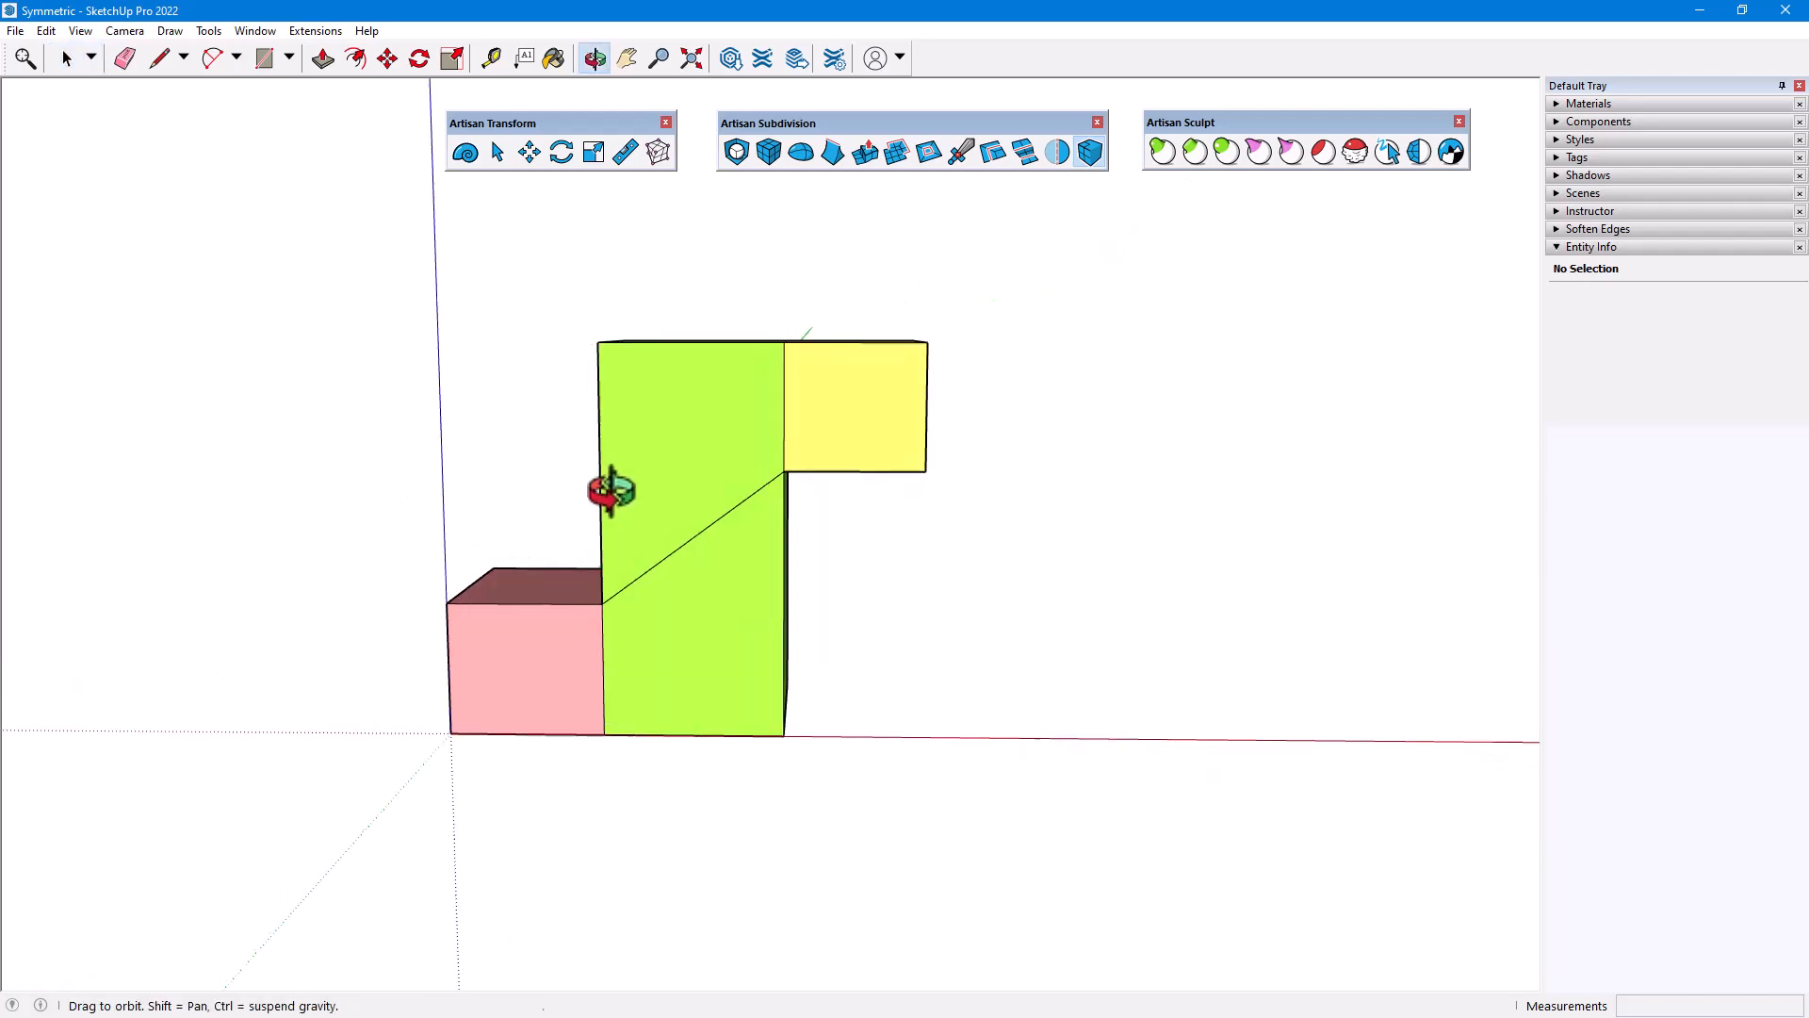
Subdivide and smooth the block pipe twice, select it and wrap it in a Sketchy FFD cage.
left_click(737, 151)
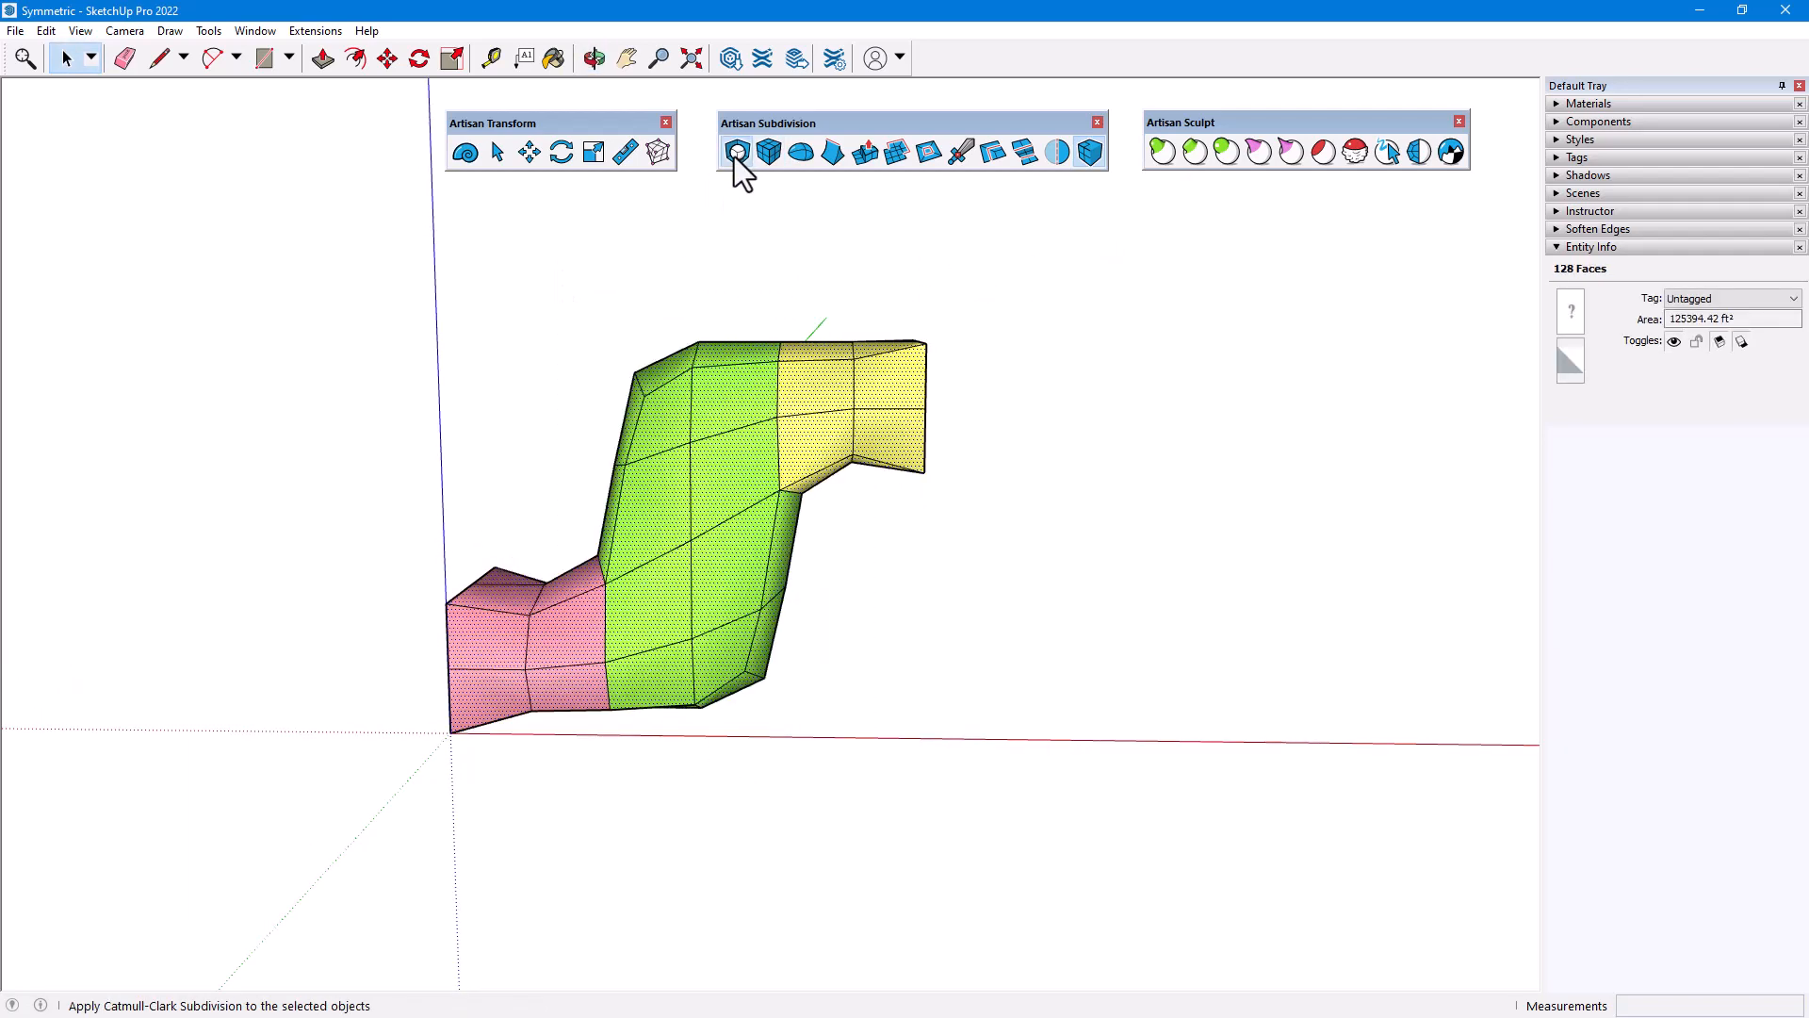
left_click(737, 151)
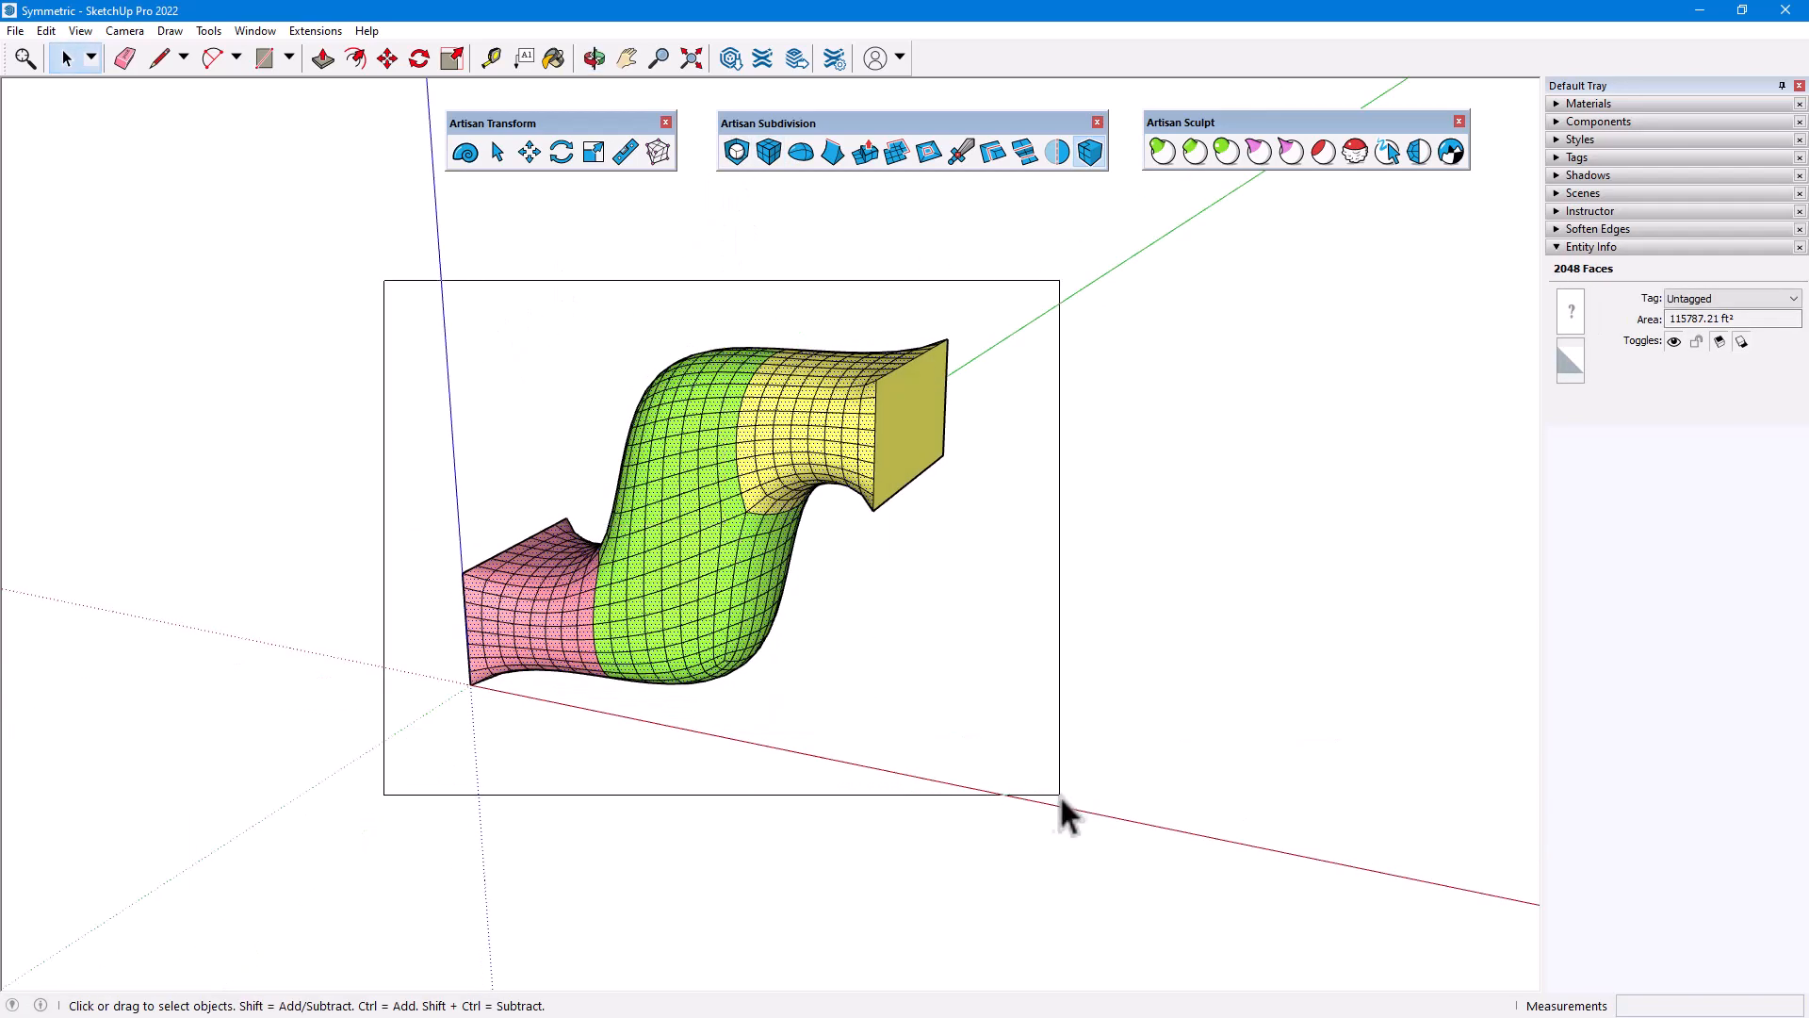
left_click(744, 445)
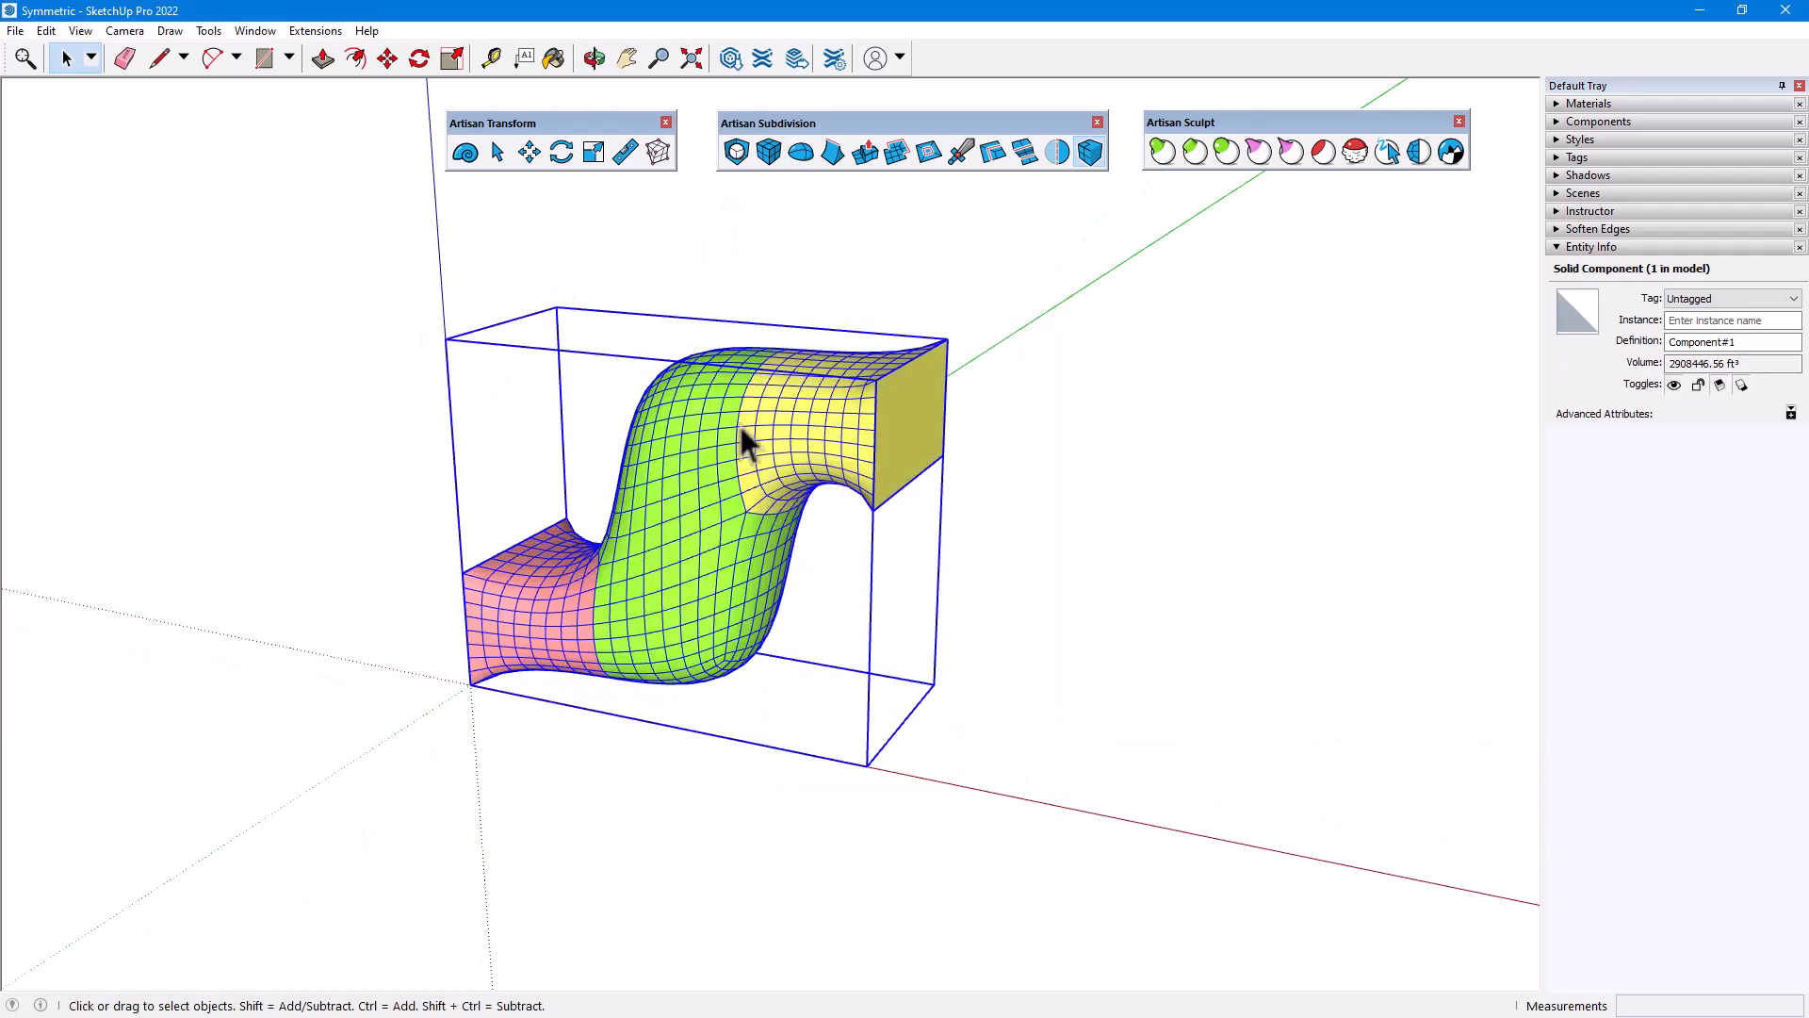
left_click(660, 151)
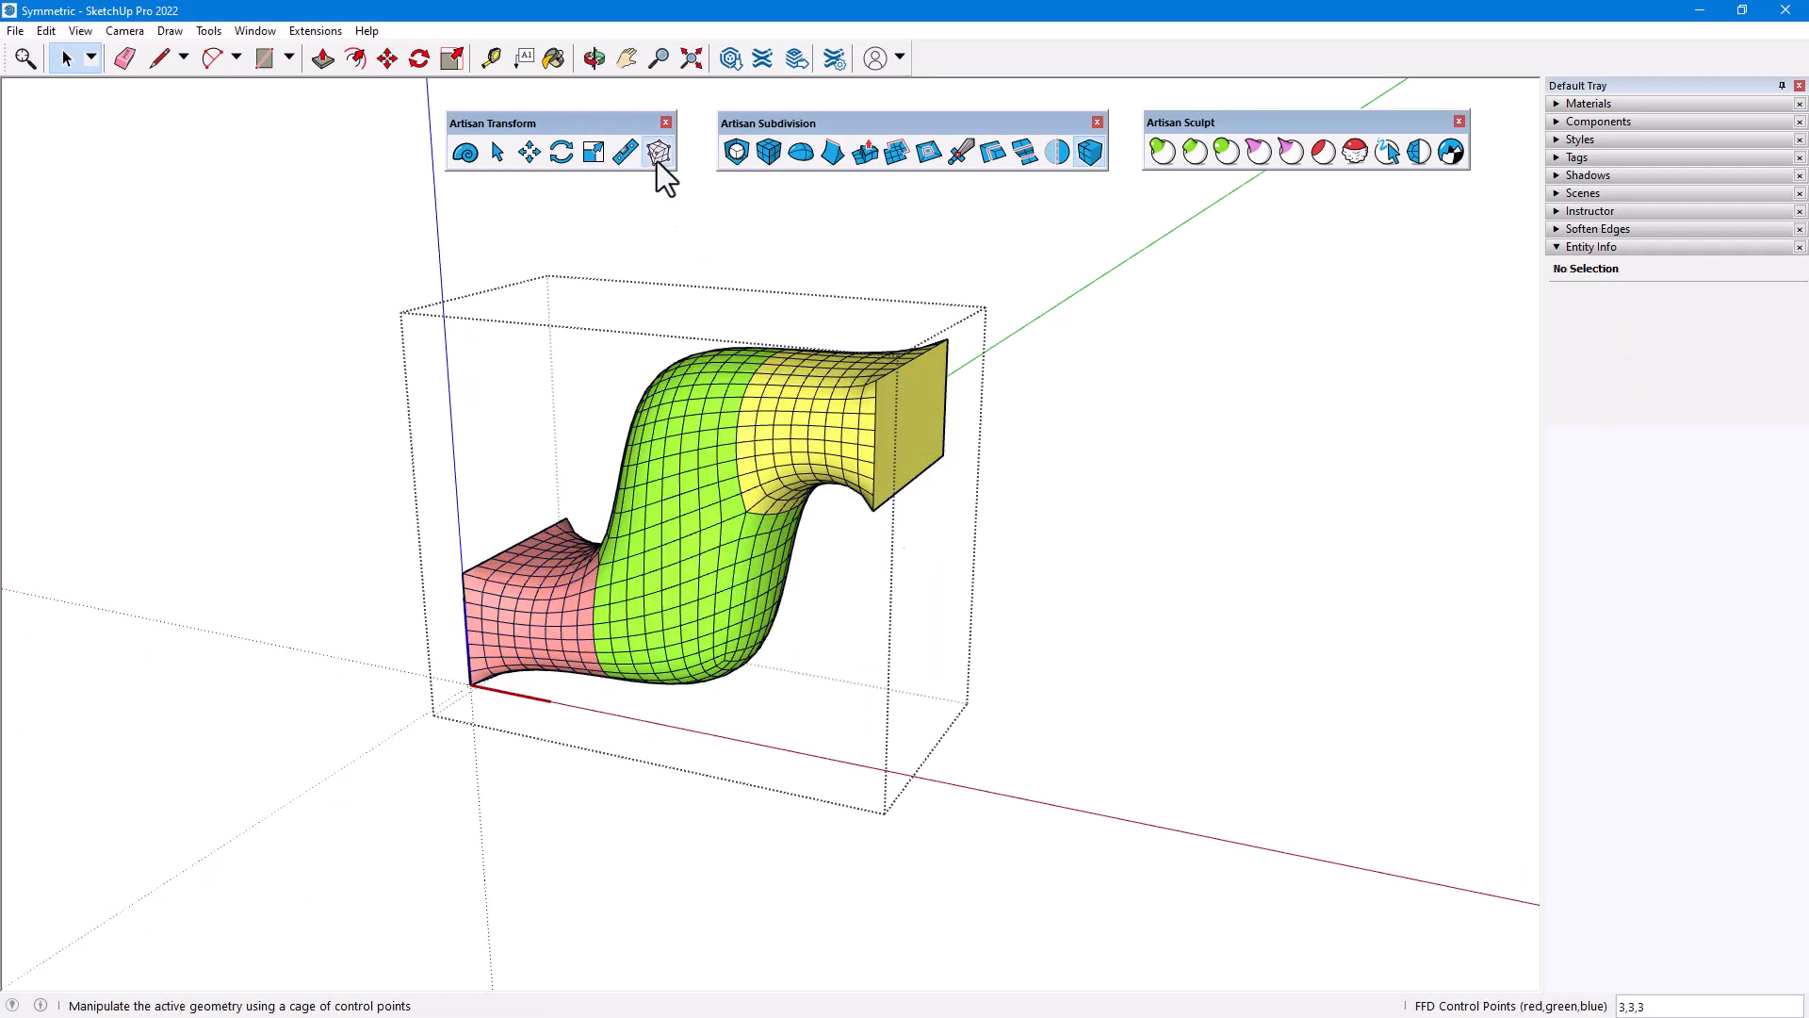
Rotate cage control points to twist the pipe and scale its yellow end smaller.
left_click(659, 150)
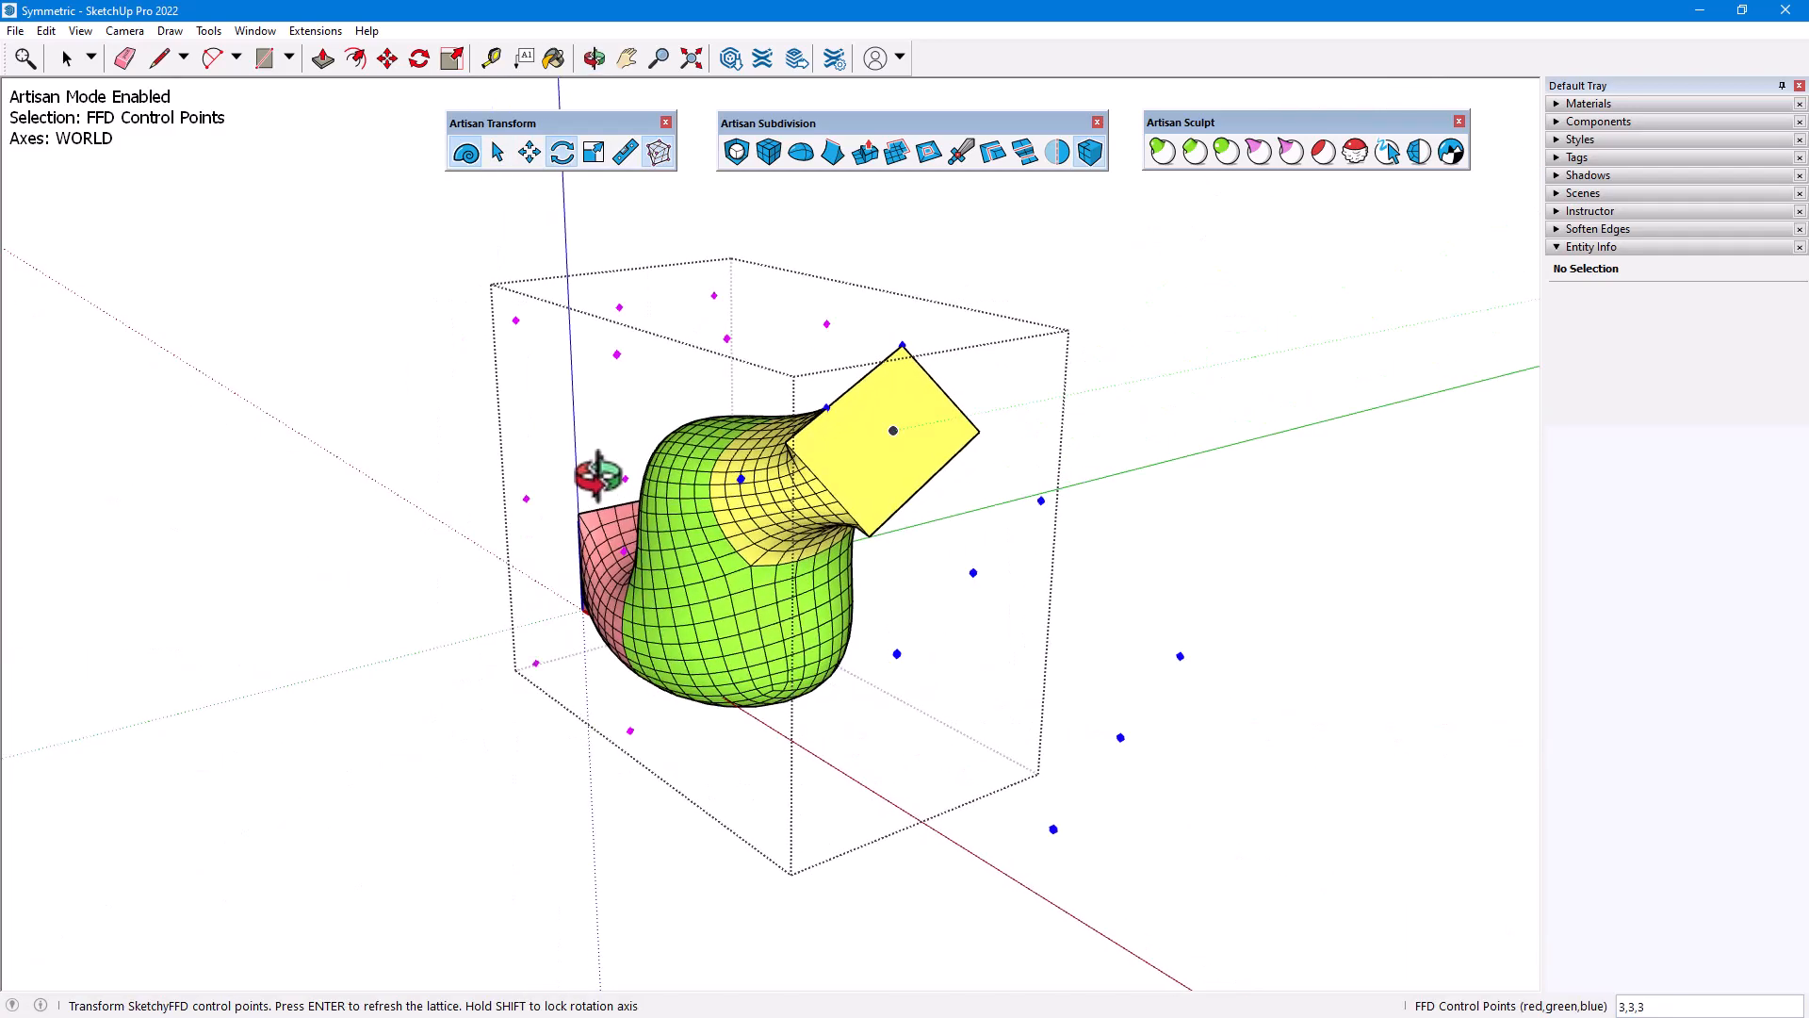
left_click(594, 150)
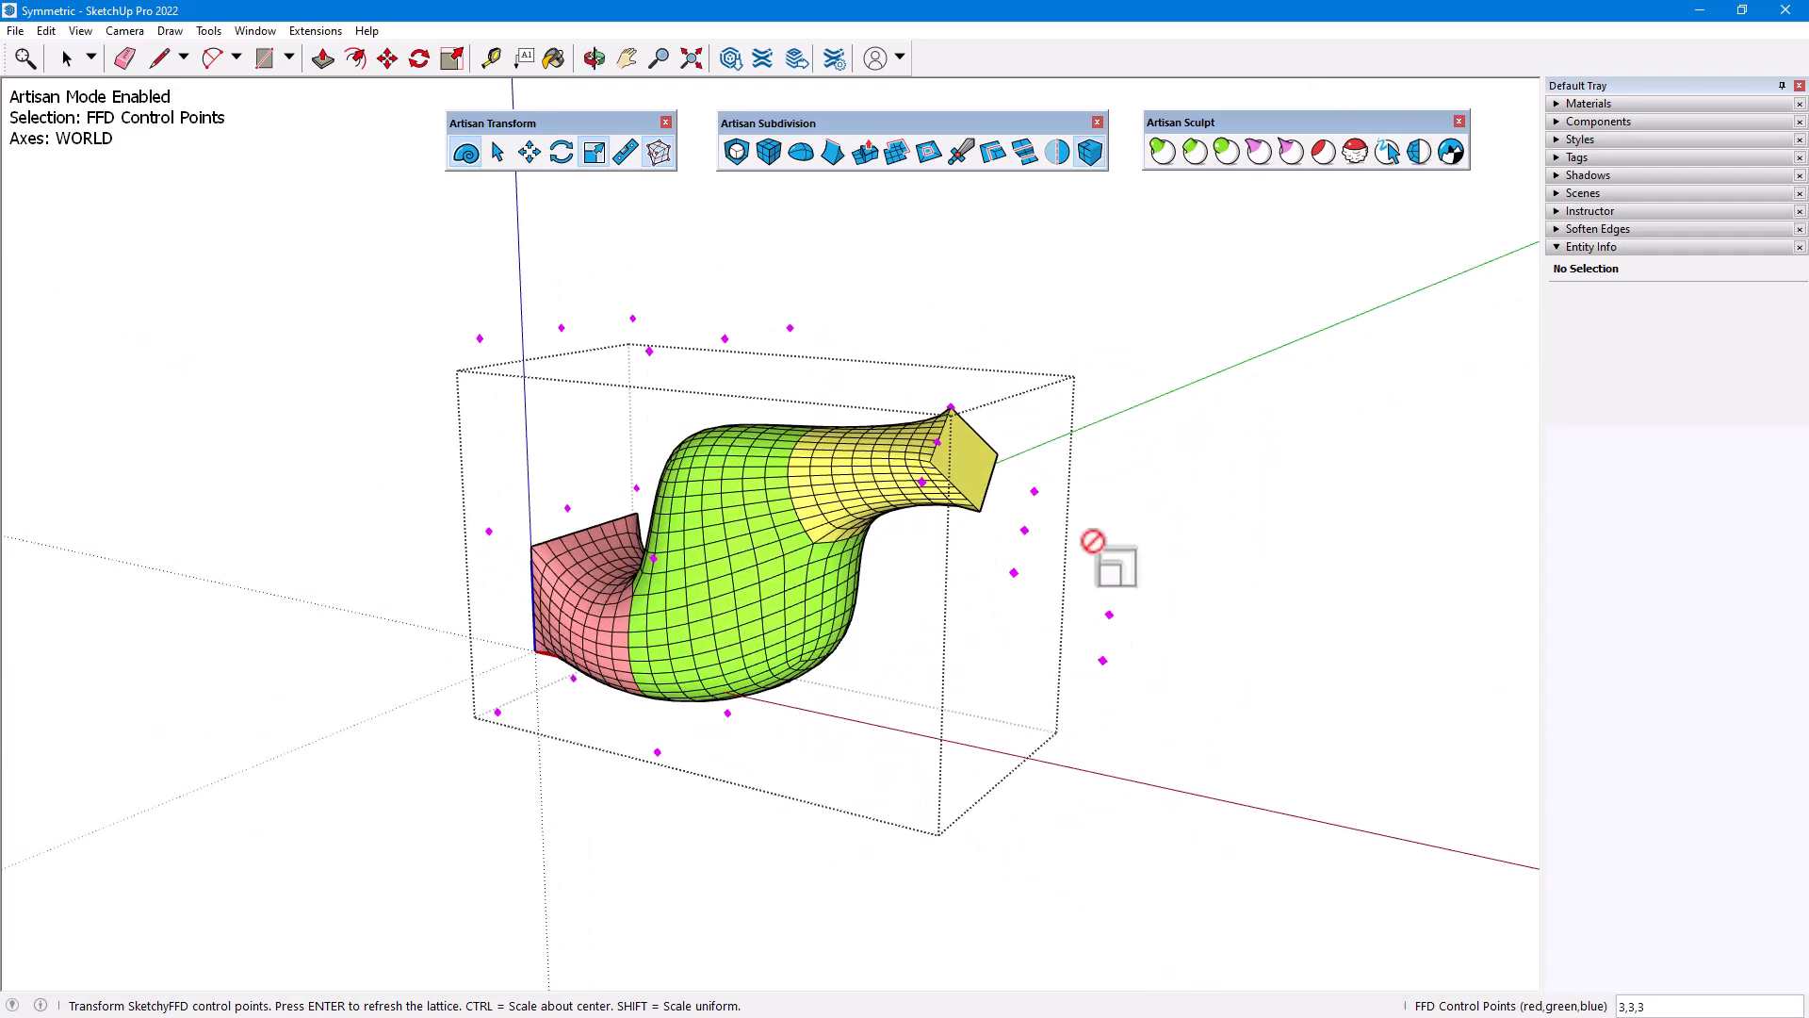
left_click(496, 151)
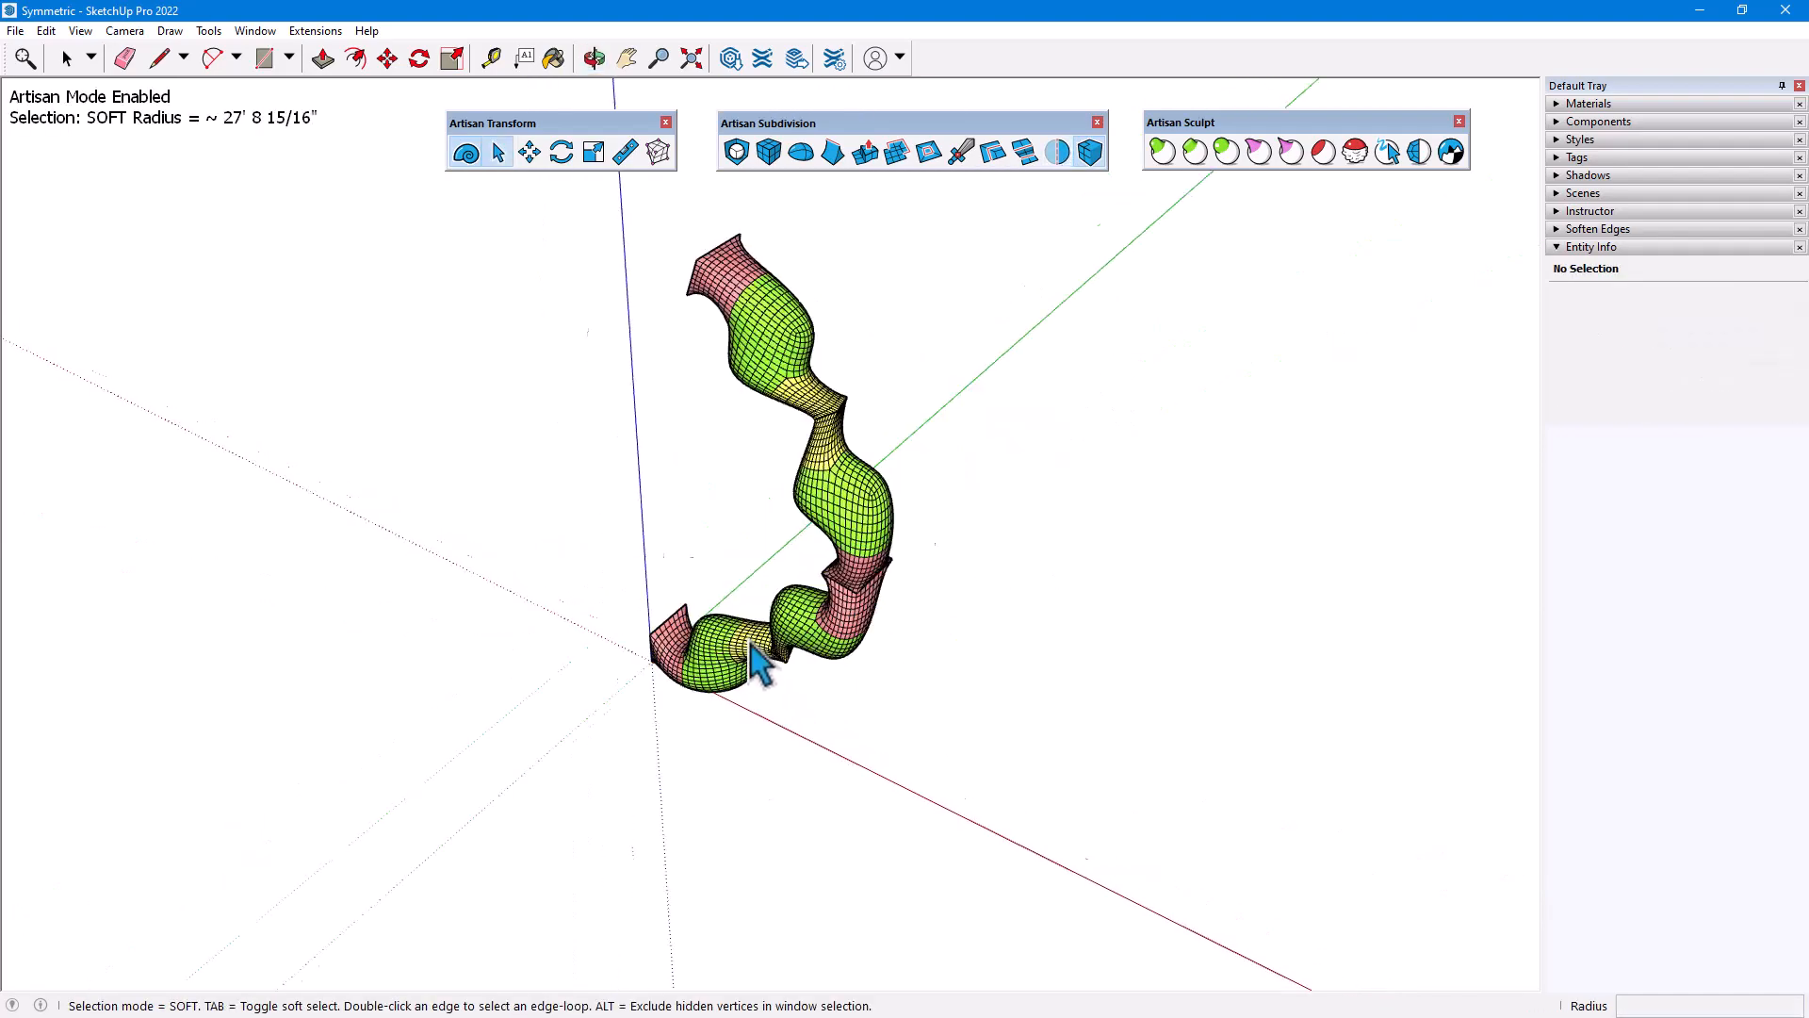
Select the four pipe components and create symmetrical copies with Artisan's Symmetry tool.
left_click(1055, 151)
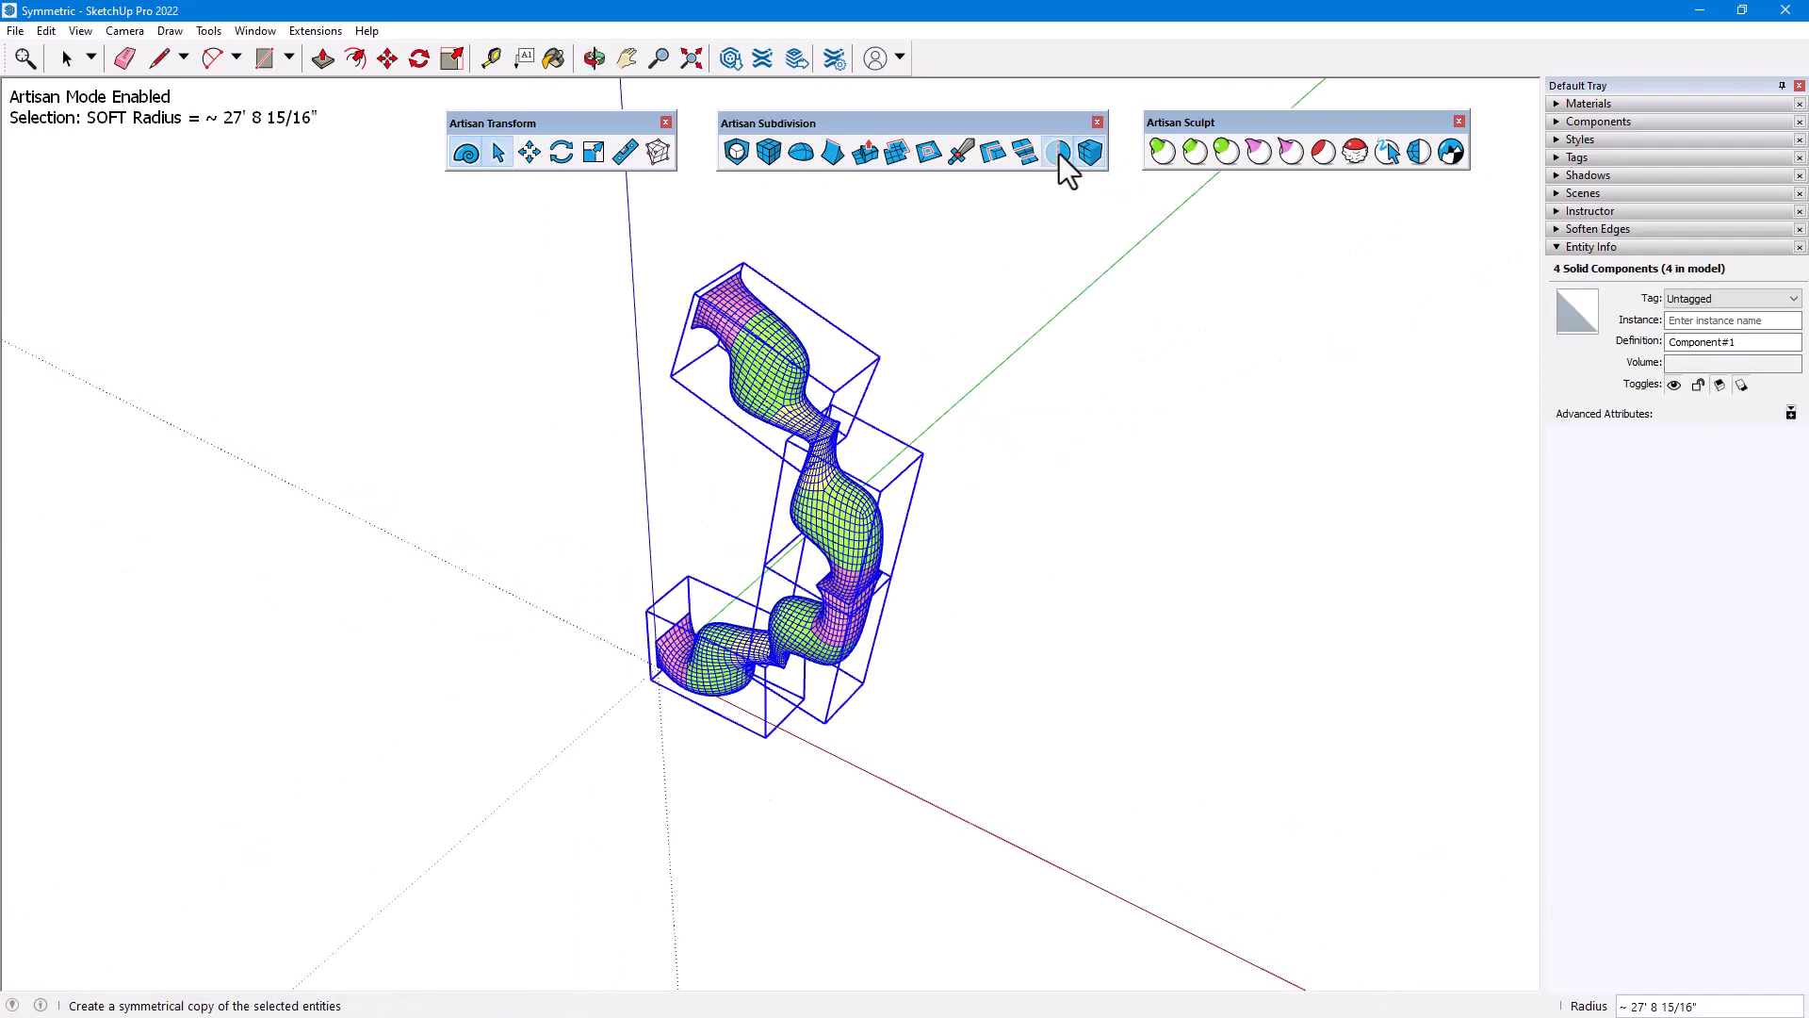
left_click(1056, 151)
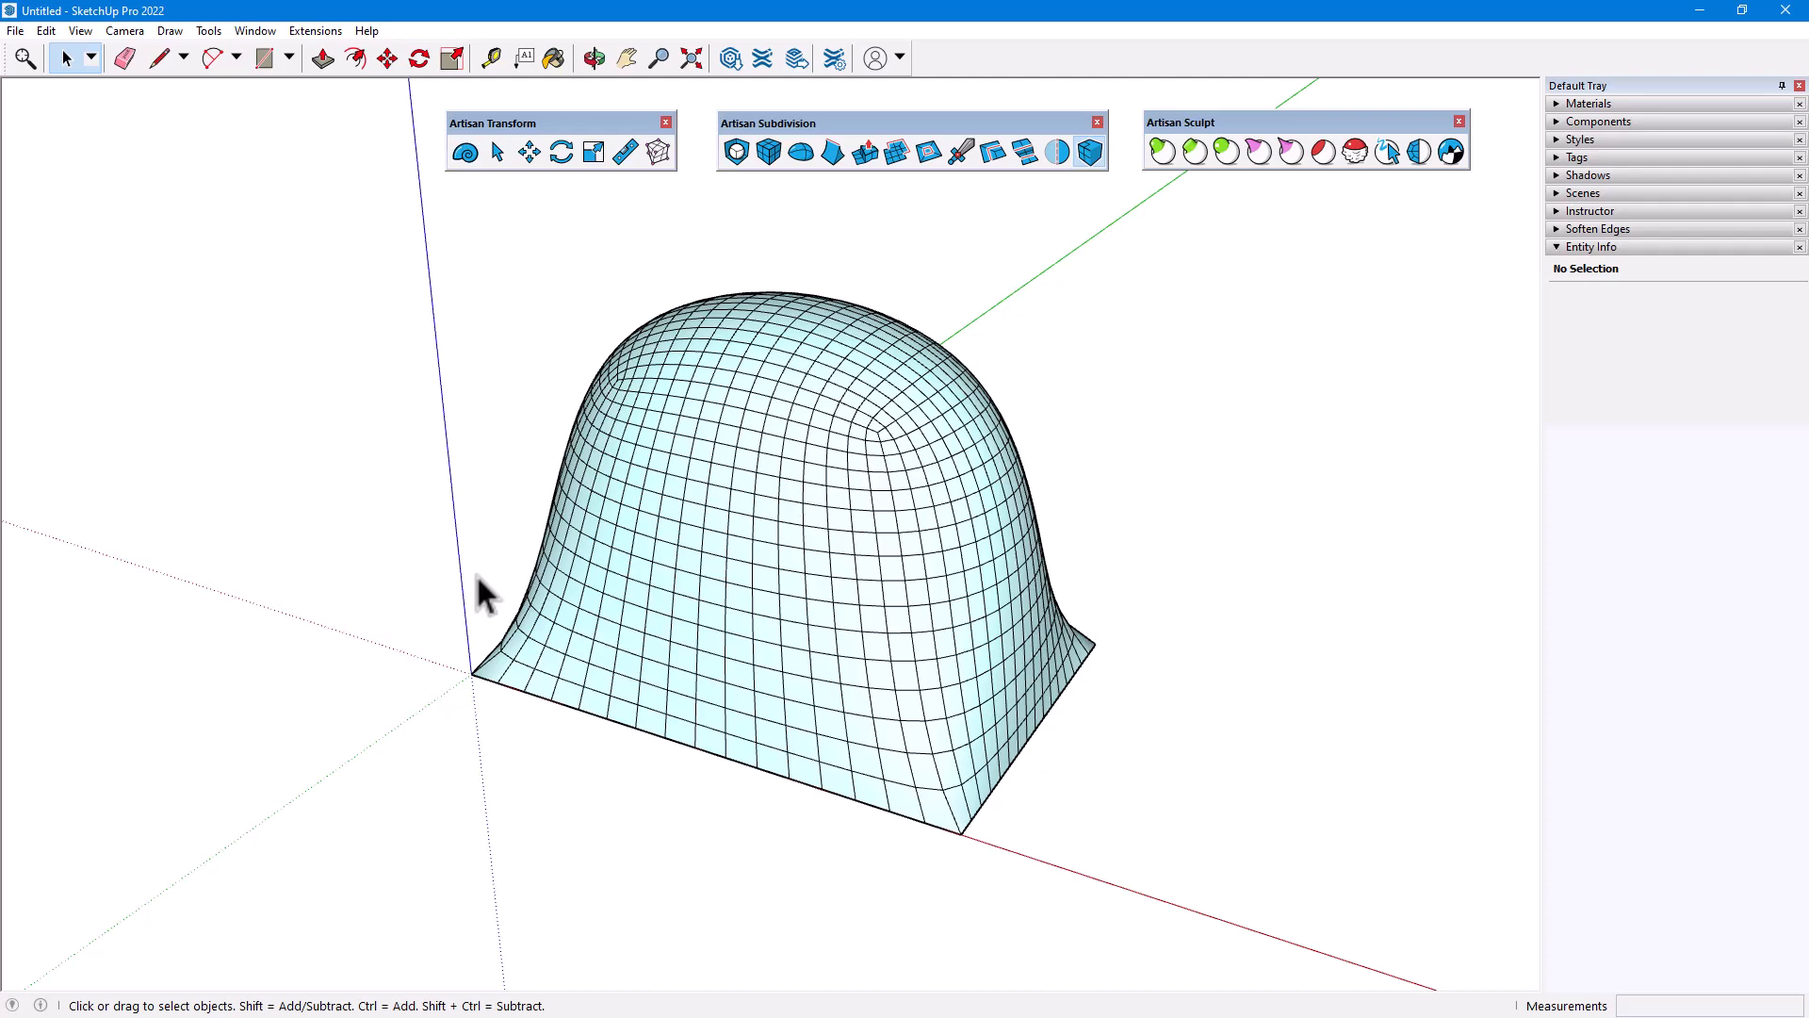
Push in the dome's top vertices with a Sculpt brush, close the group and select the dome.
left_click(1389, 151)
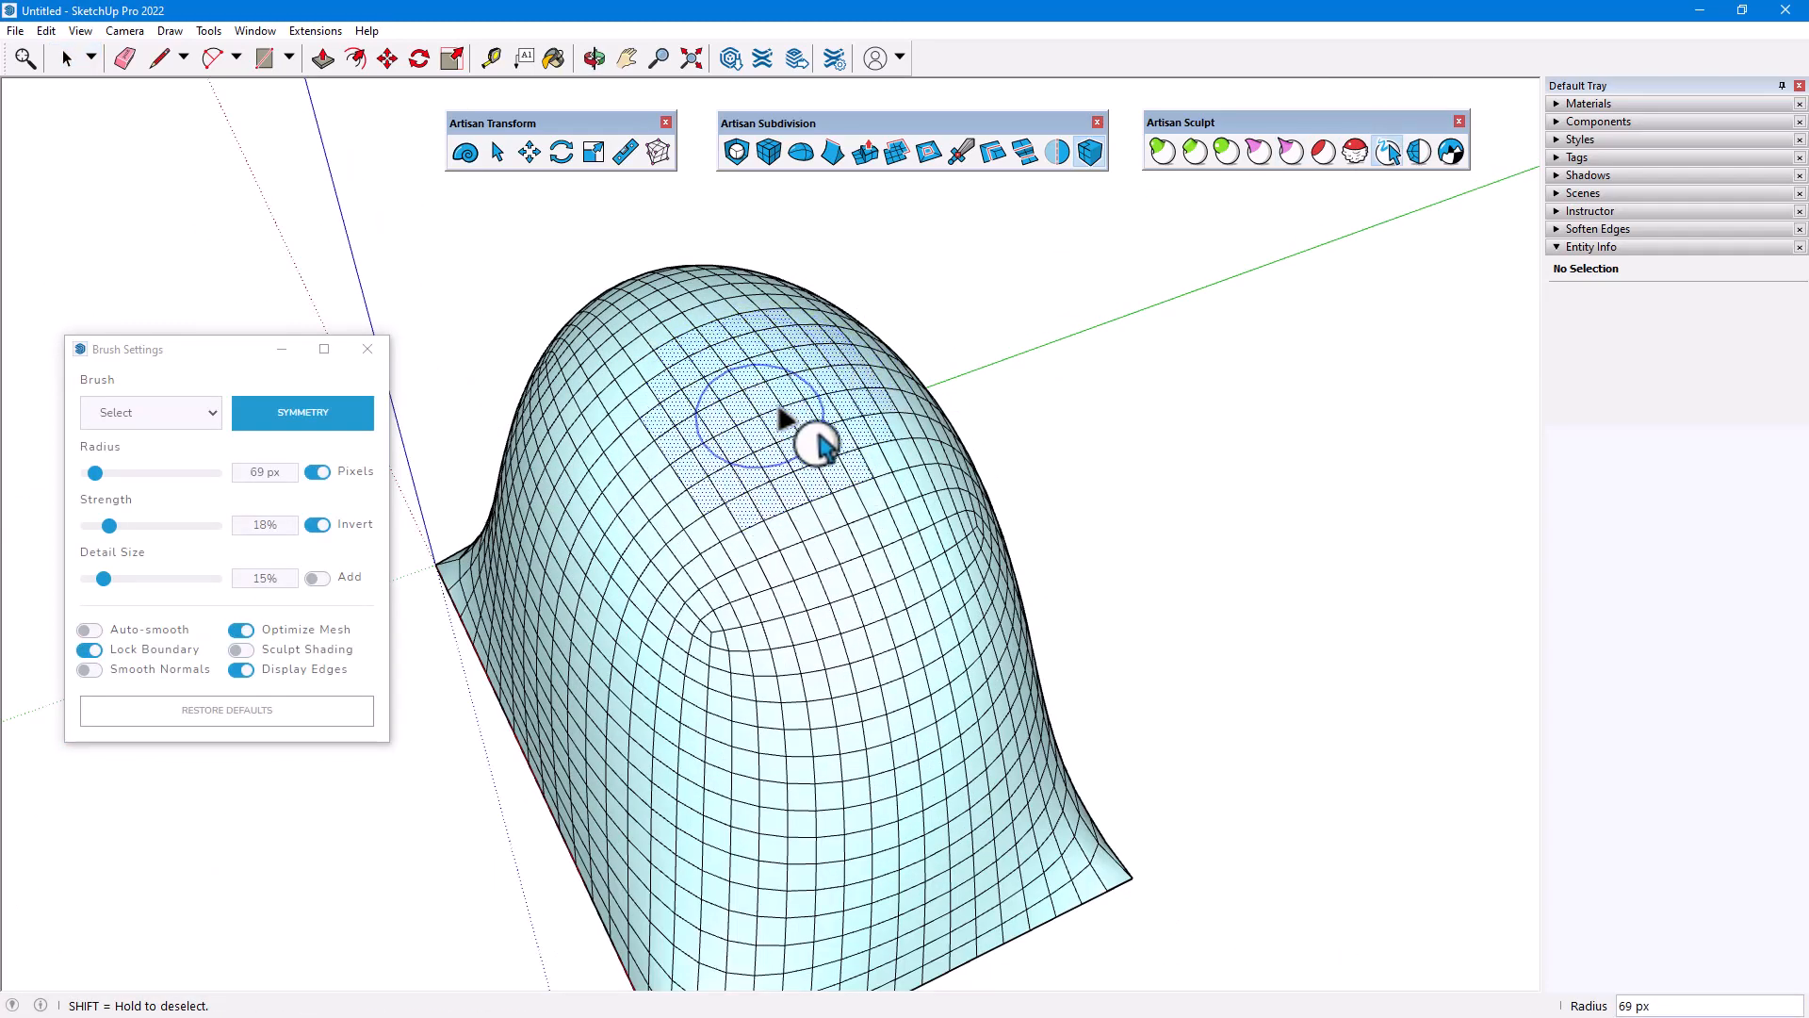
left_click(784, 415)
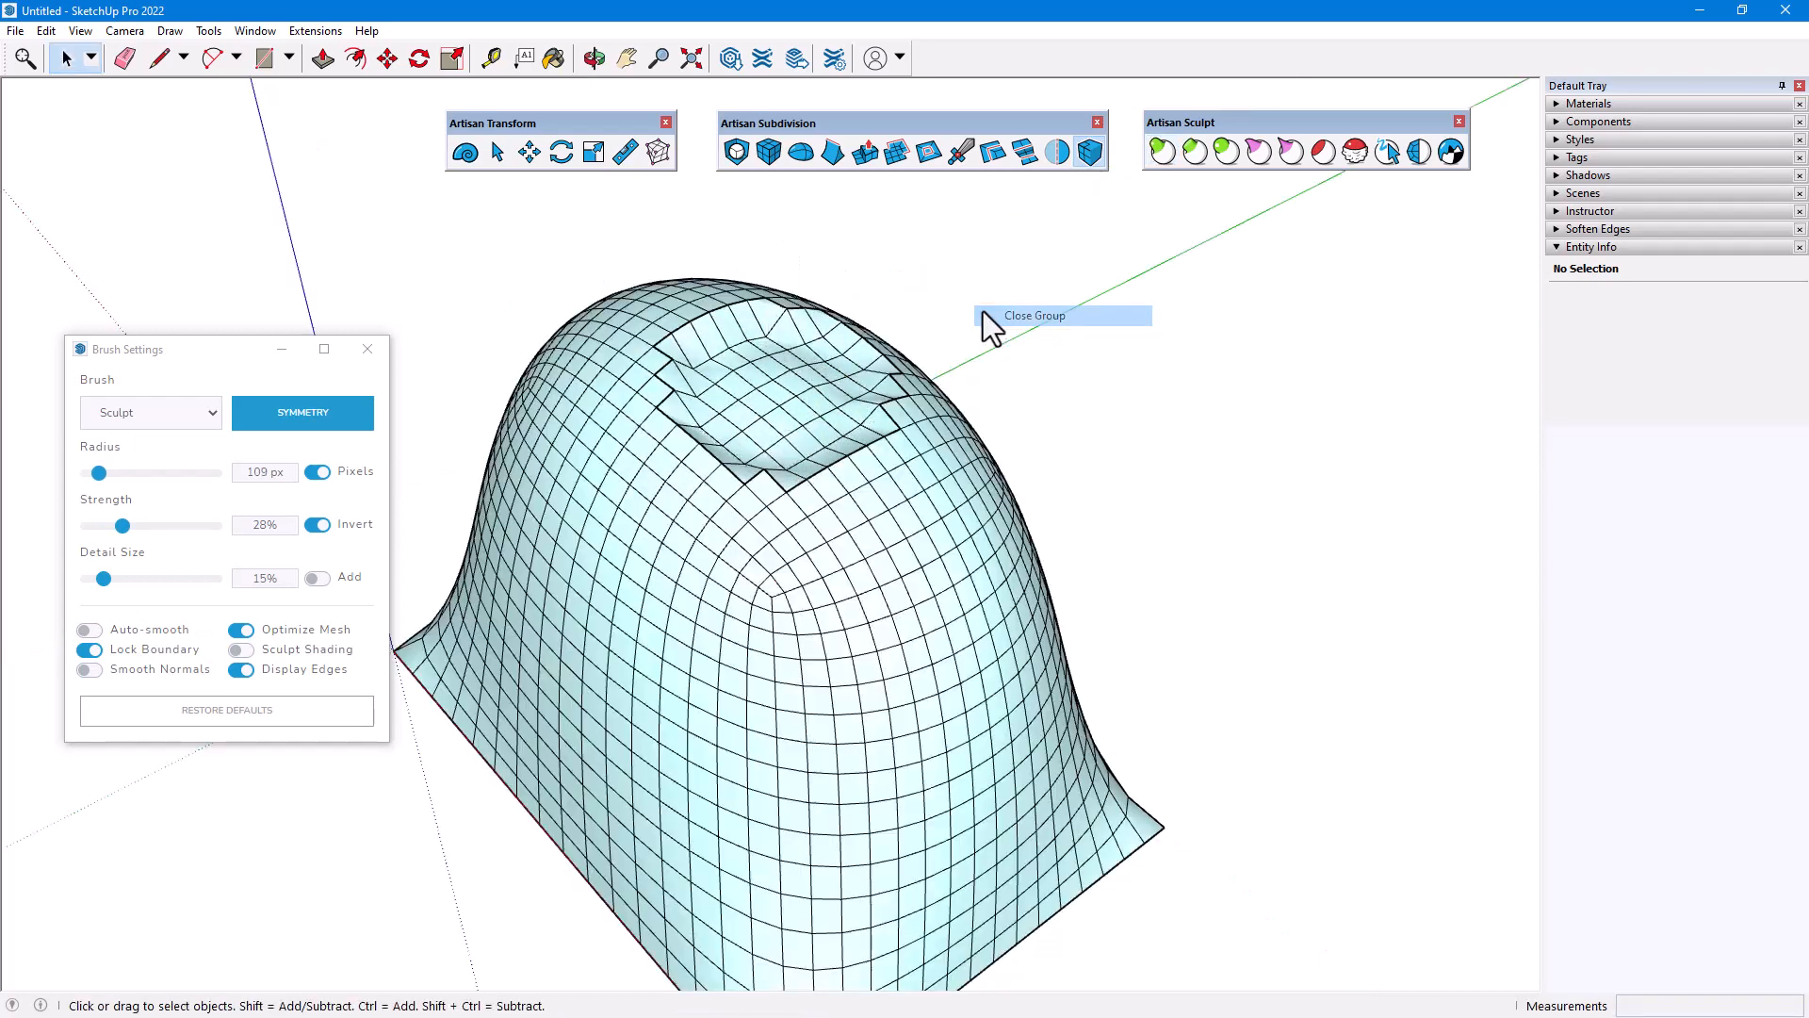
left_click(1035, 315)
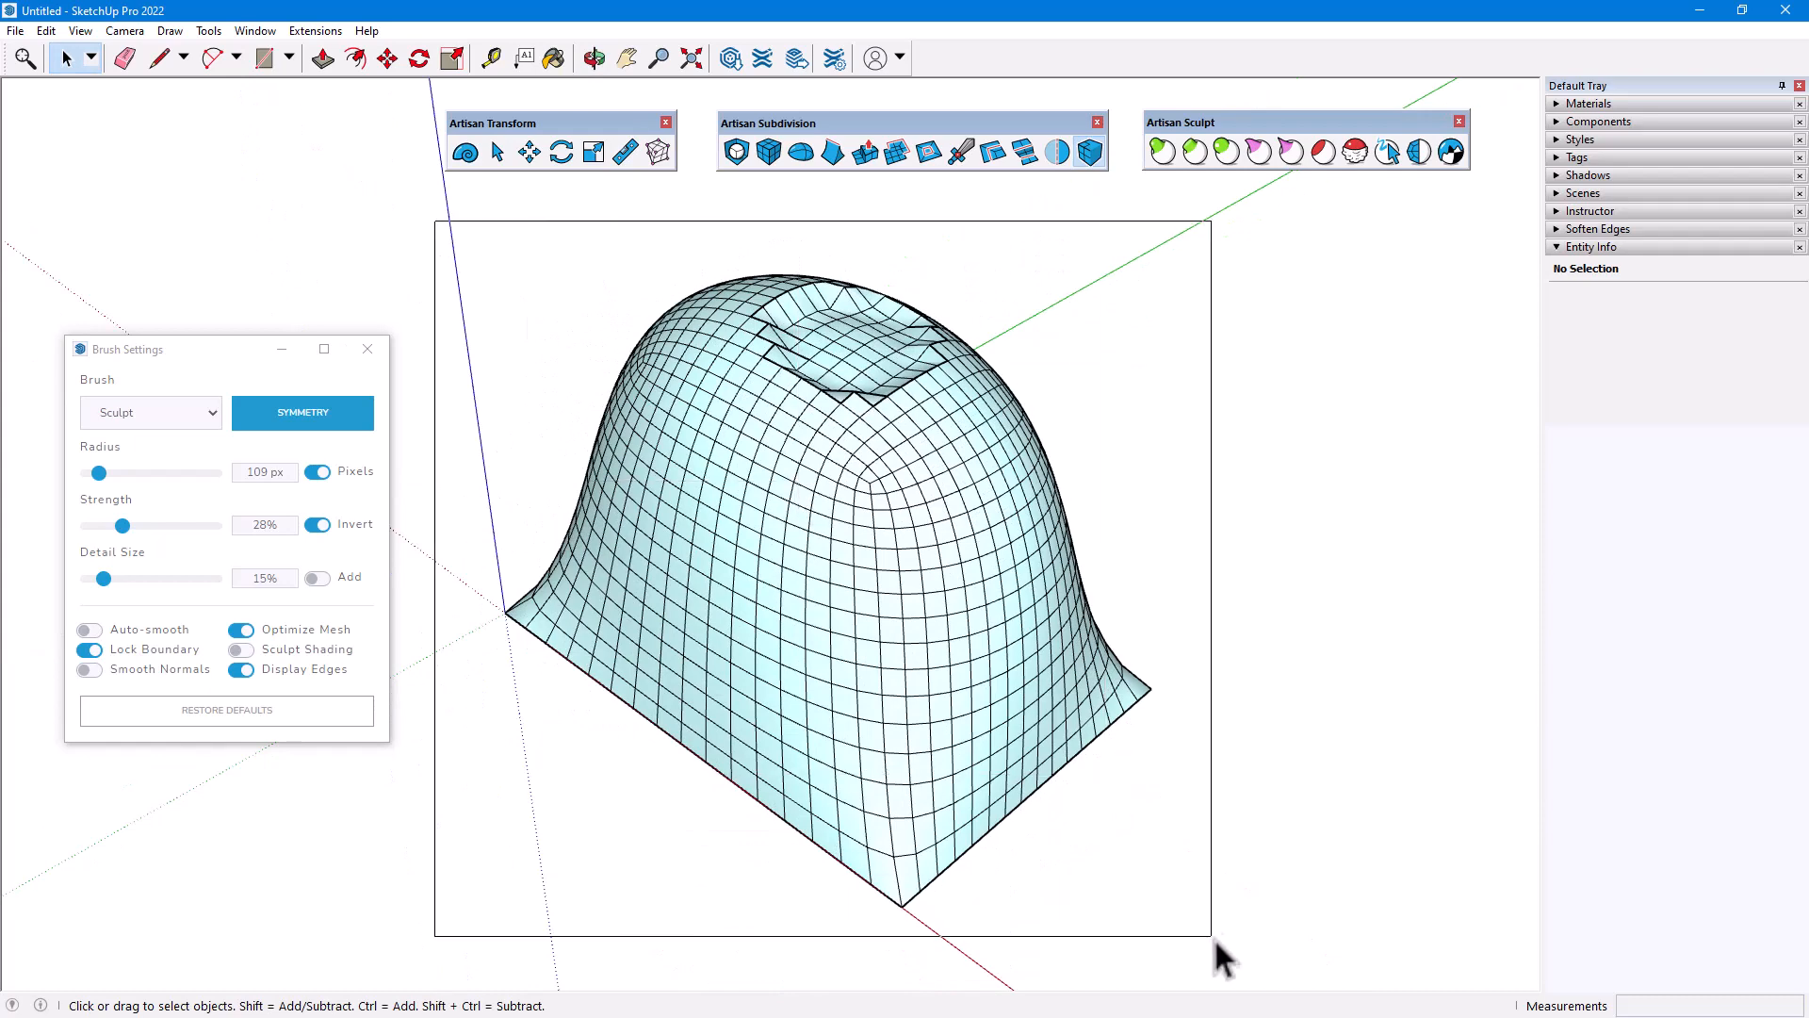
left_click(918, 543)
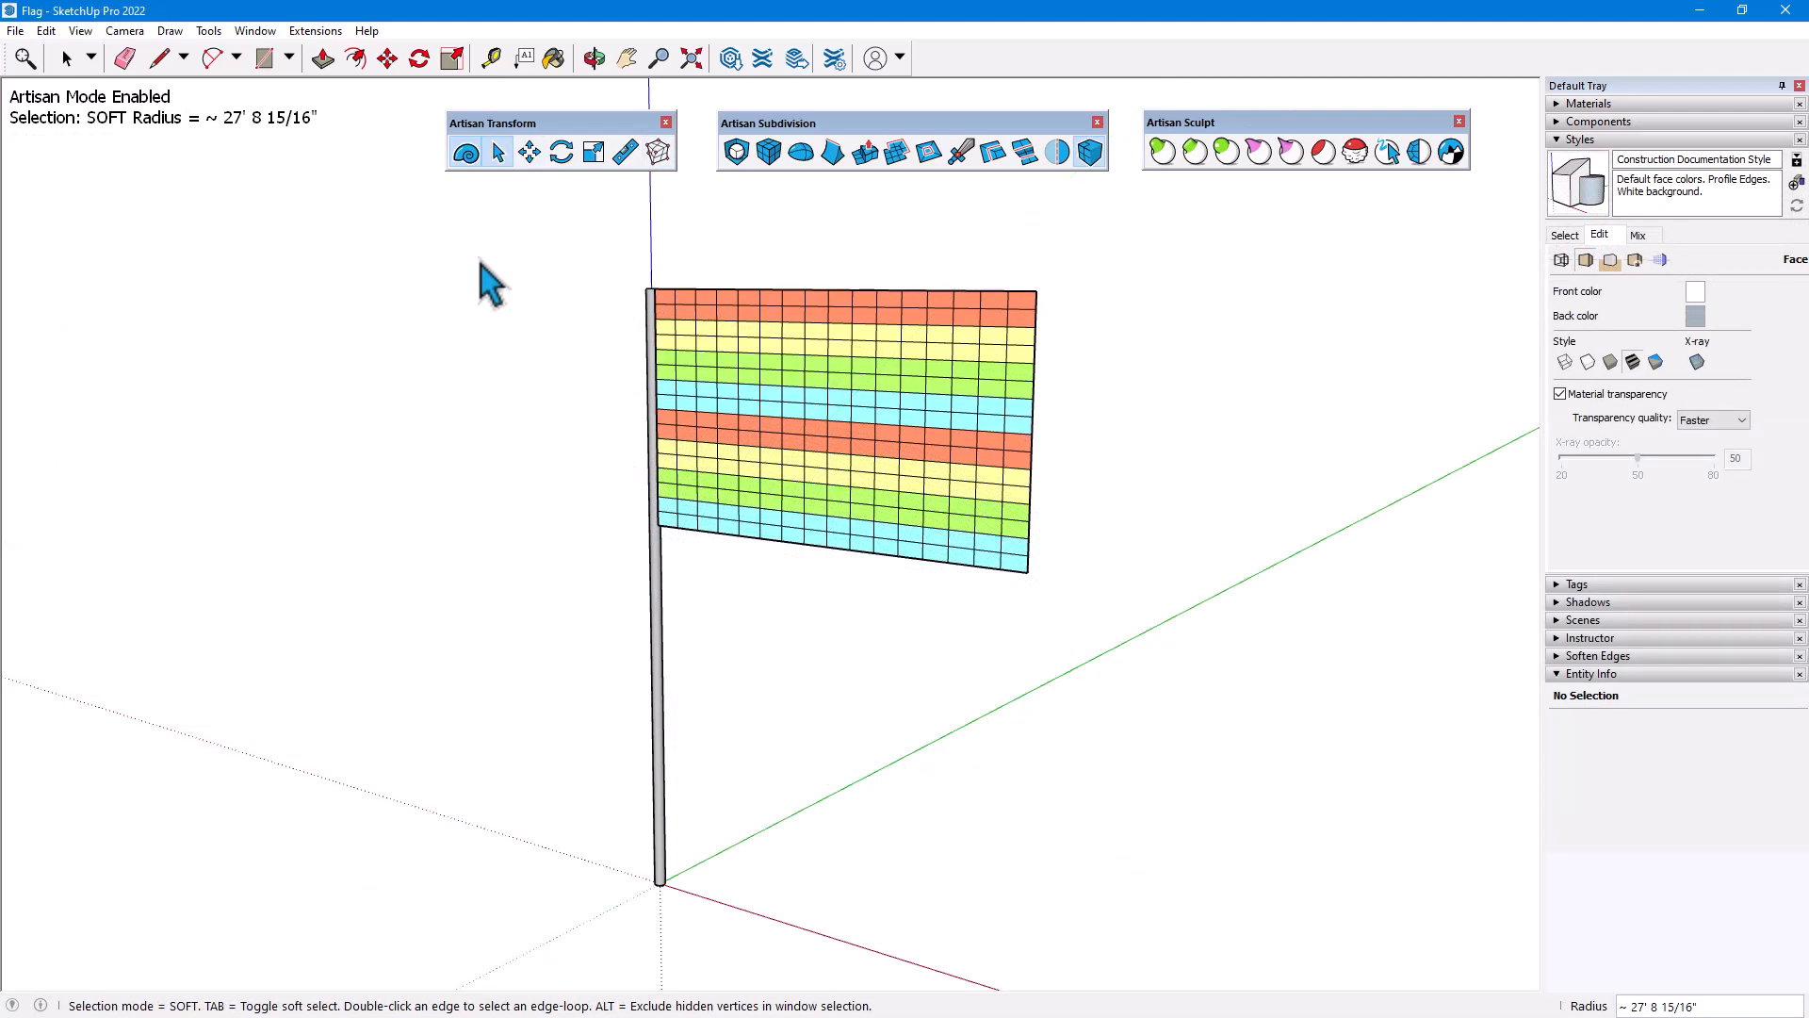
Select the flag group and enclose it in a Sketchy FFD cage with 3,1,3 control points.
left_click(771, 341)
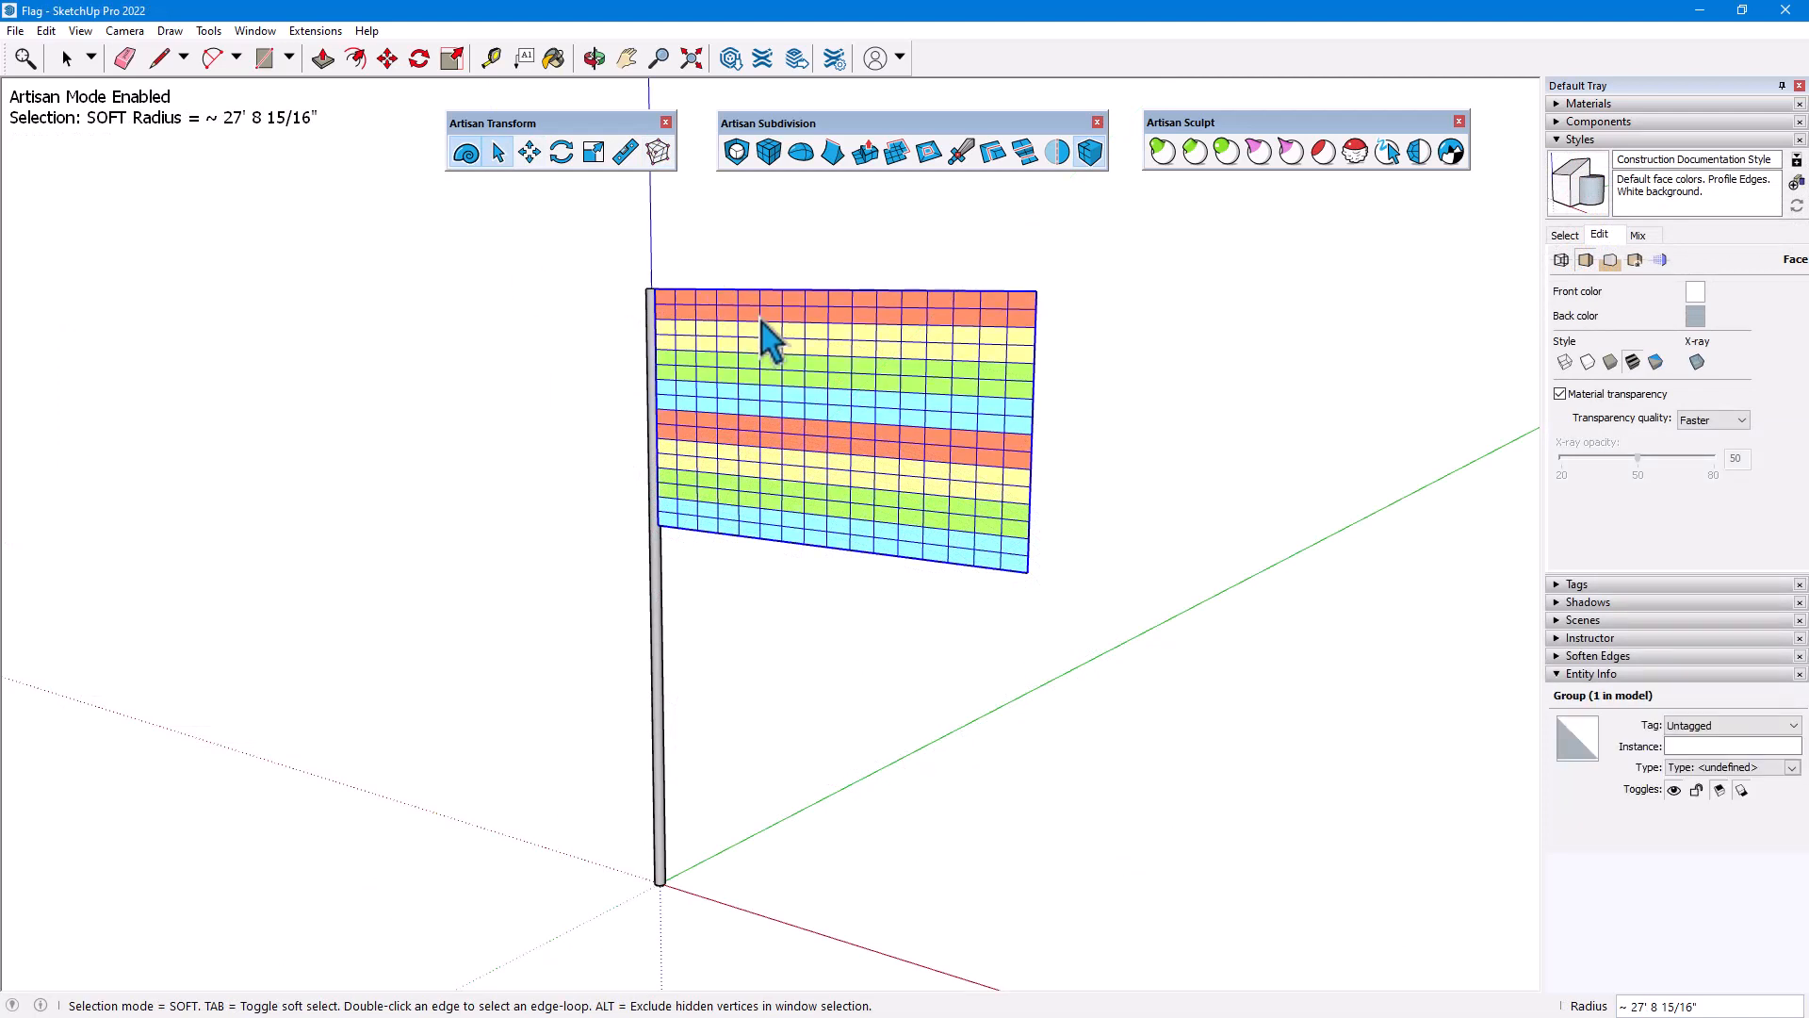
left_click(1066, 151)
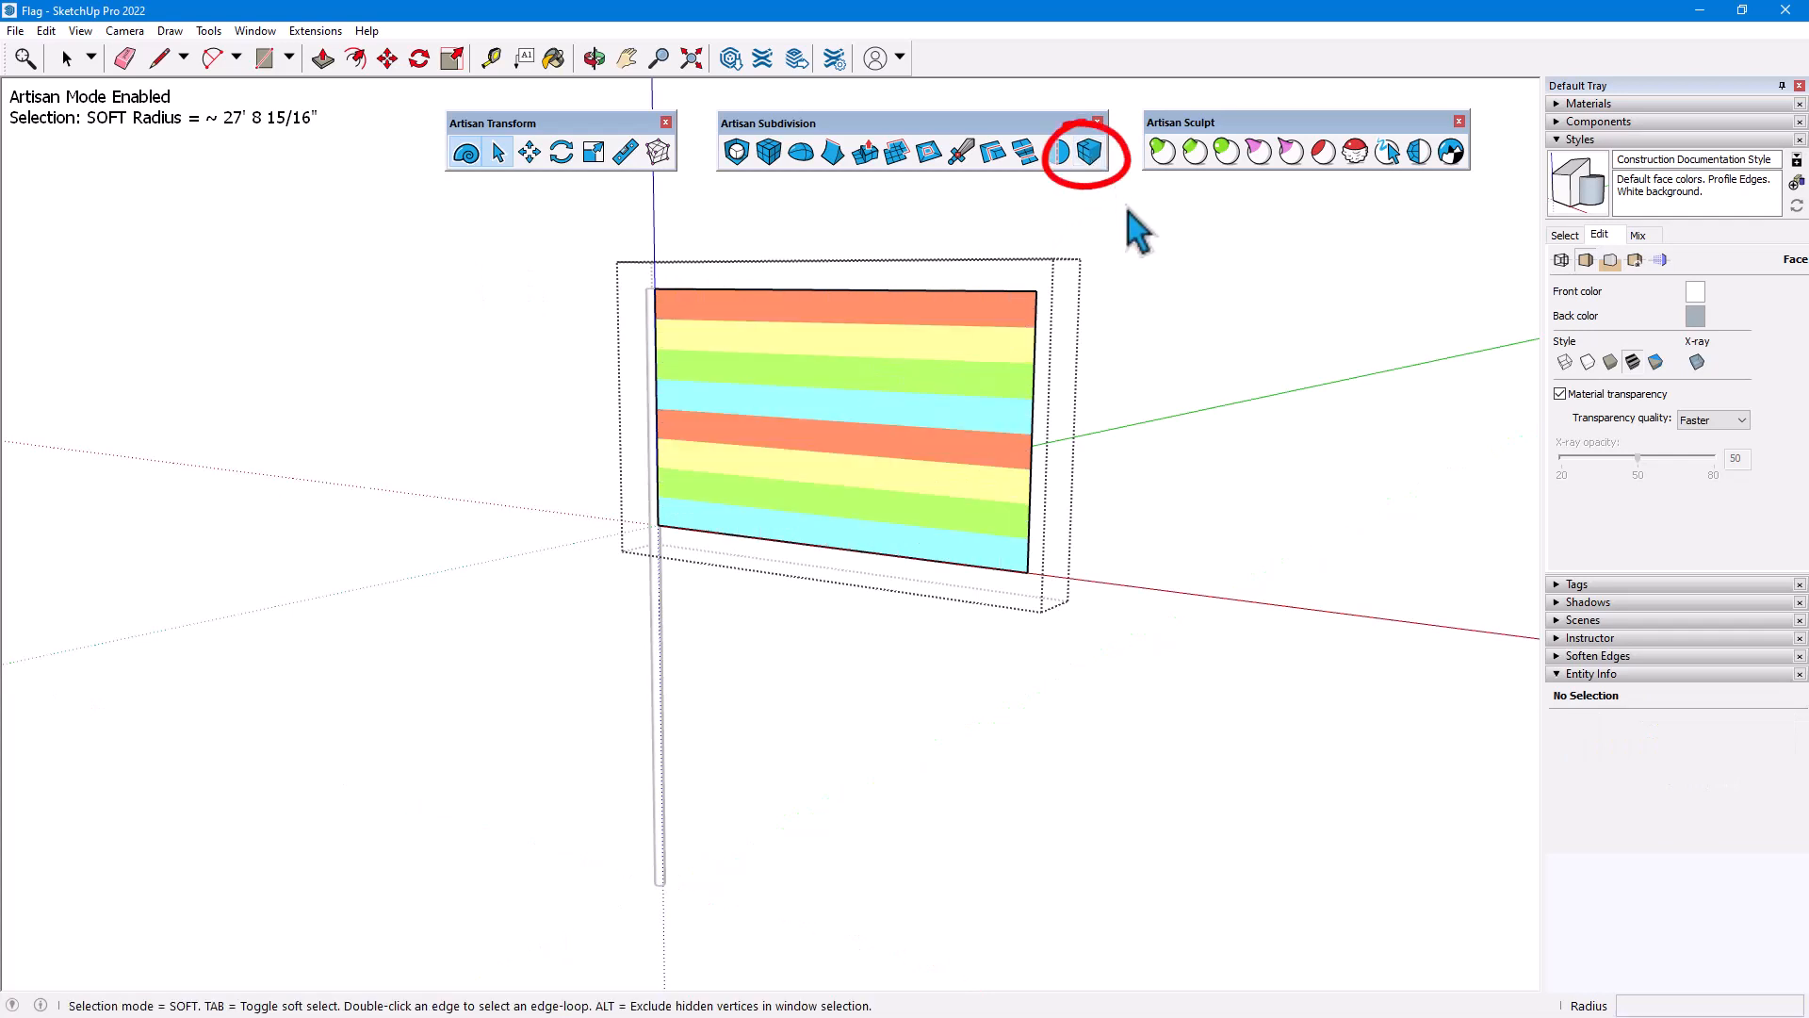
left_click(657, 150)
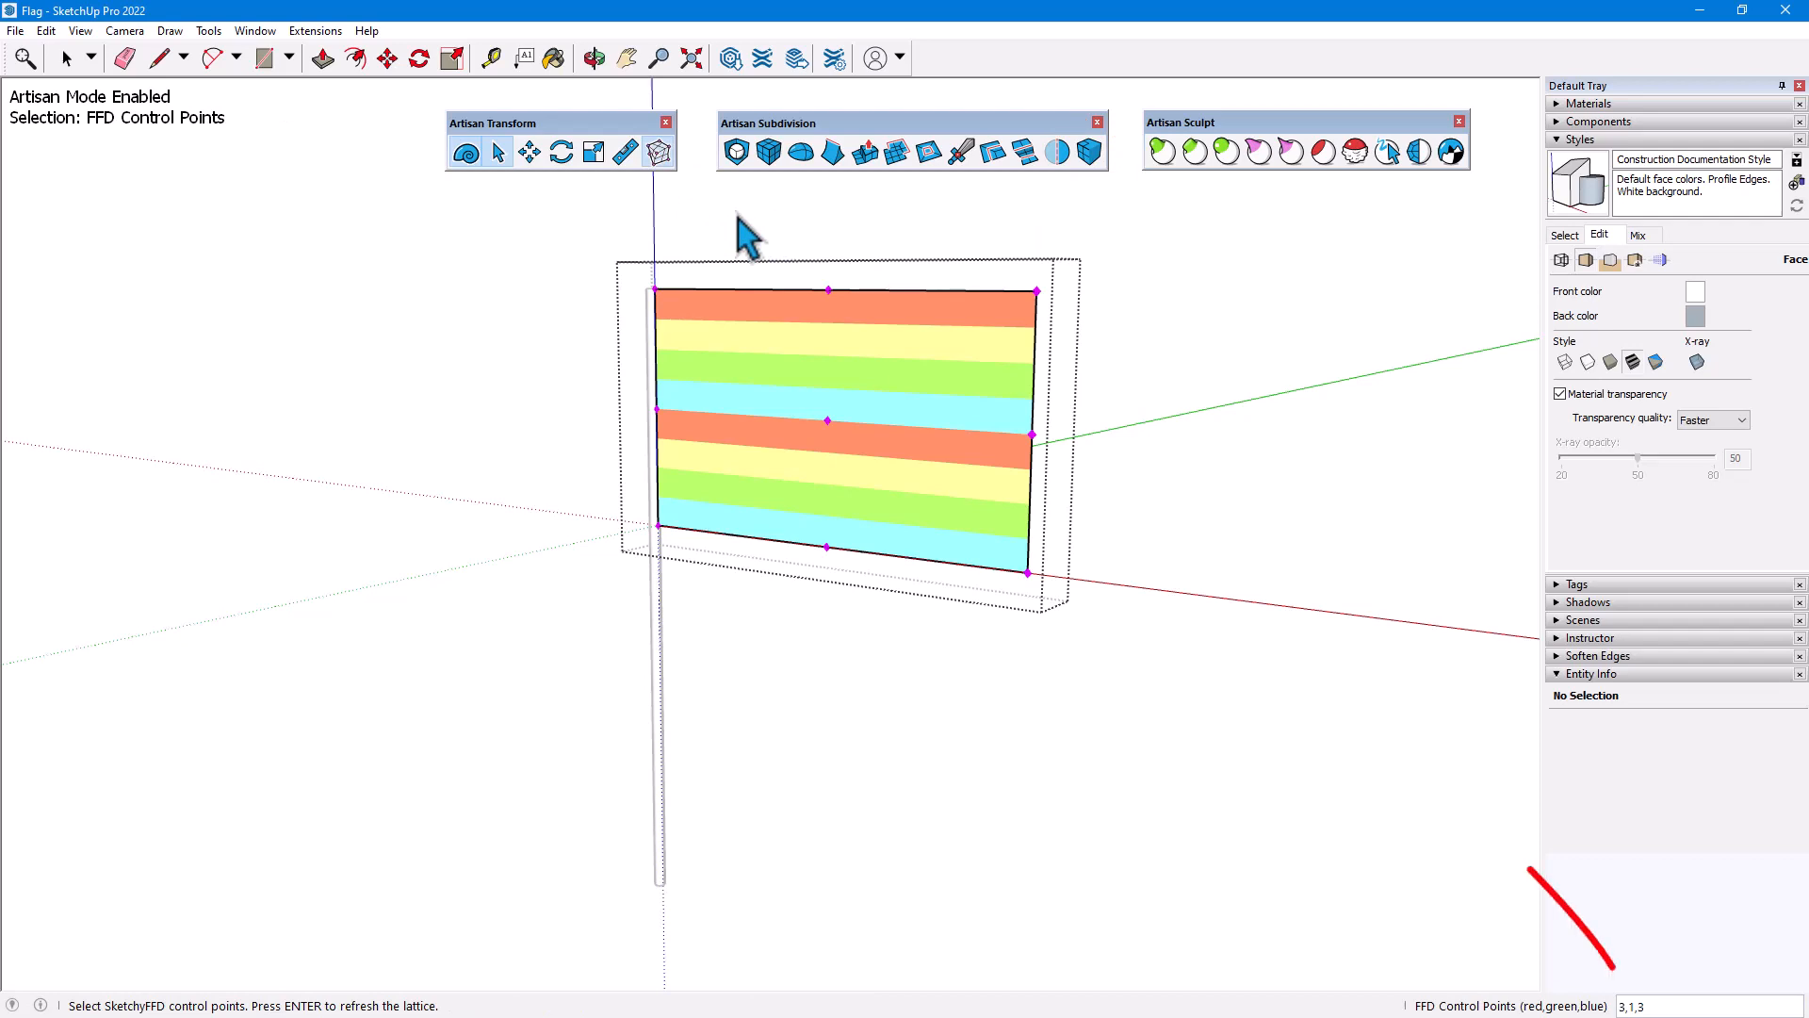
mouse_move(733, 248)
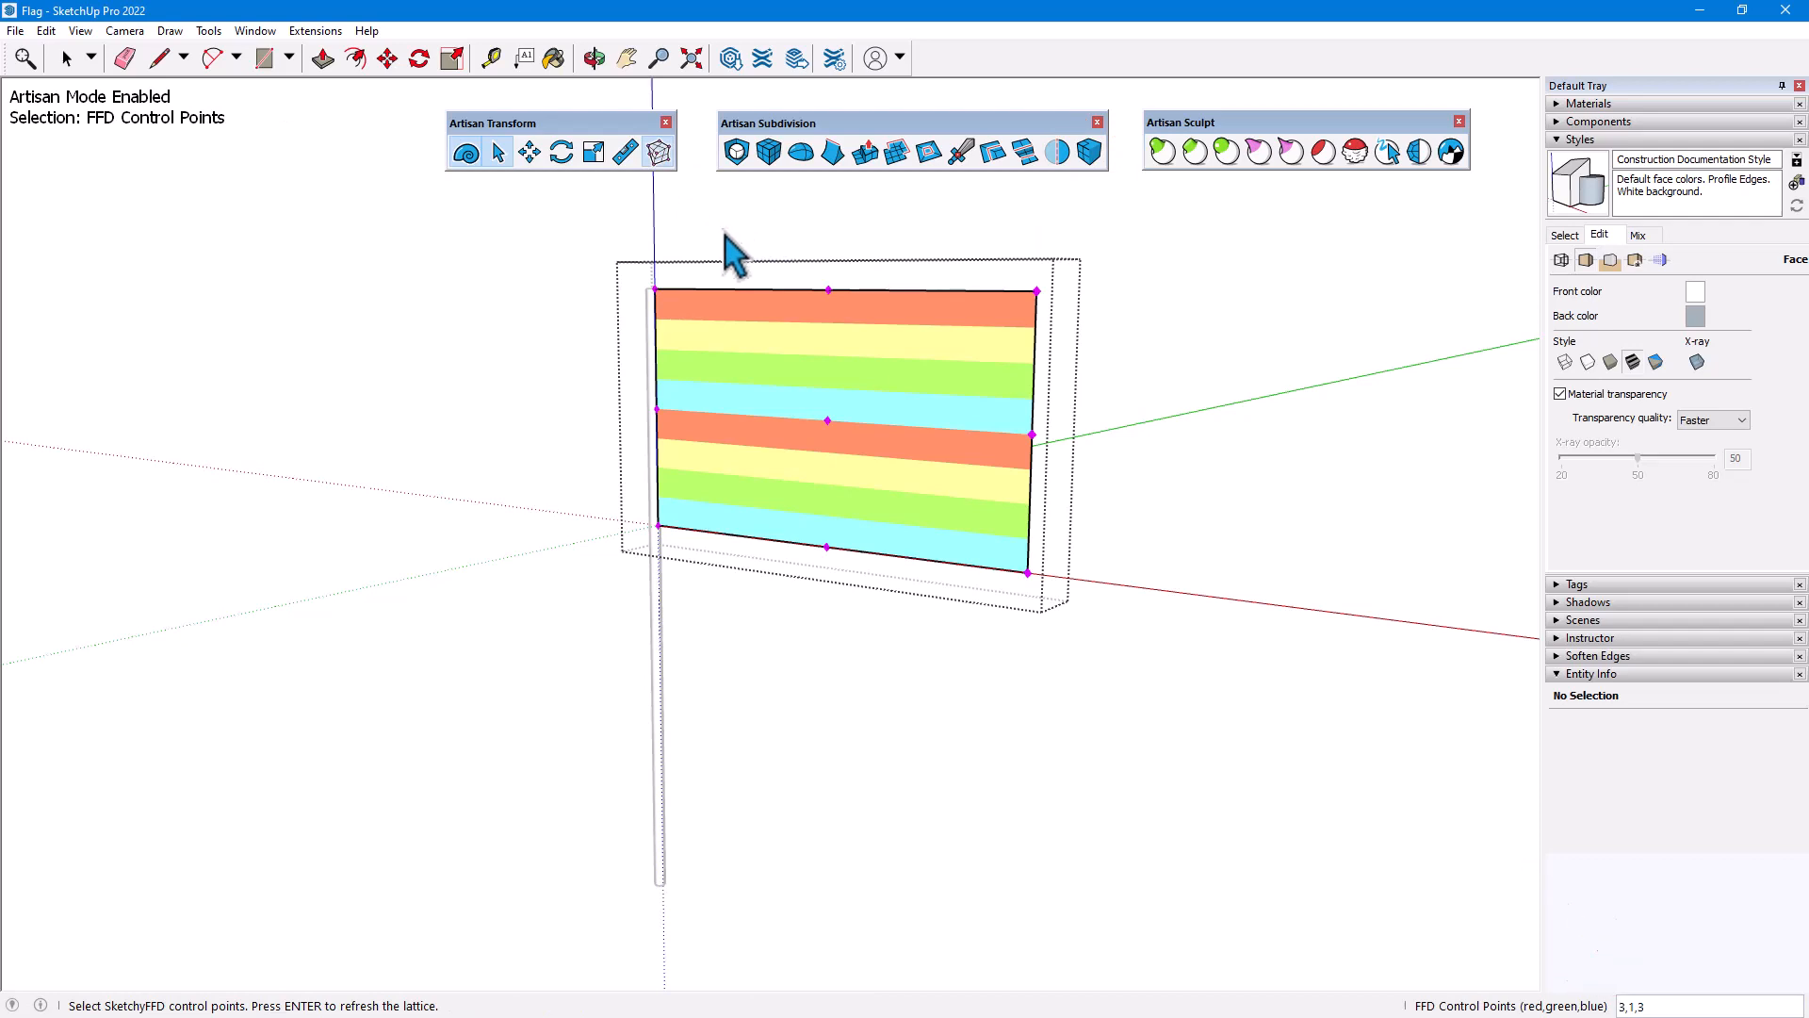
left_click(560, 151)
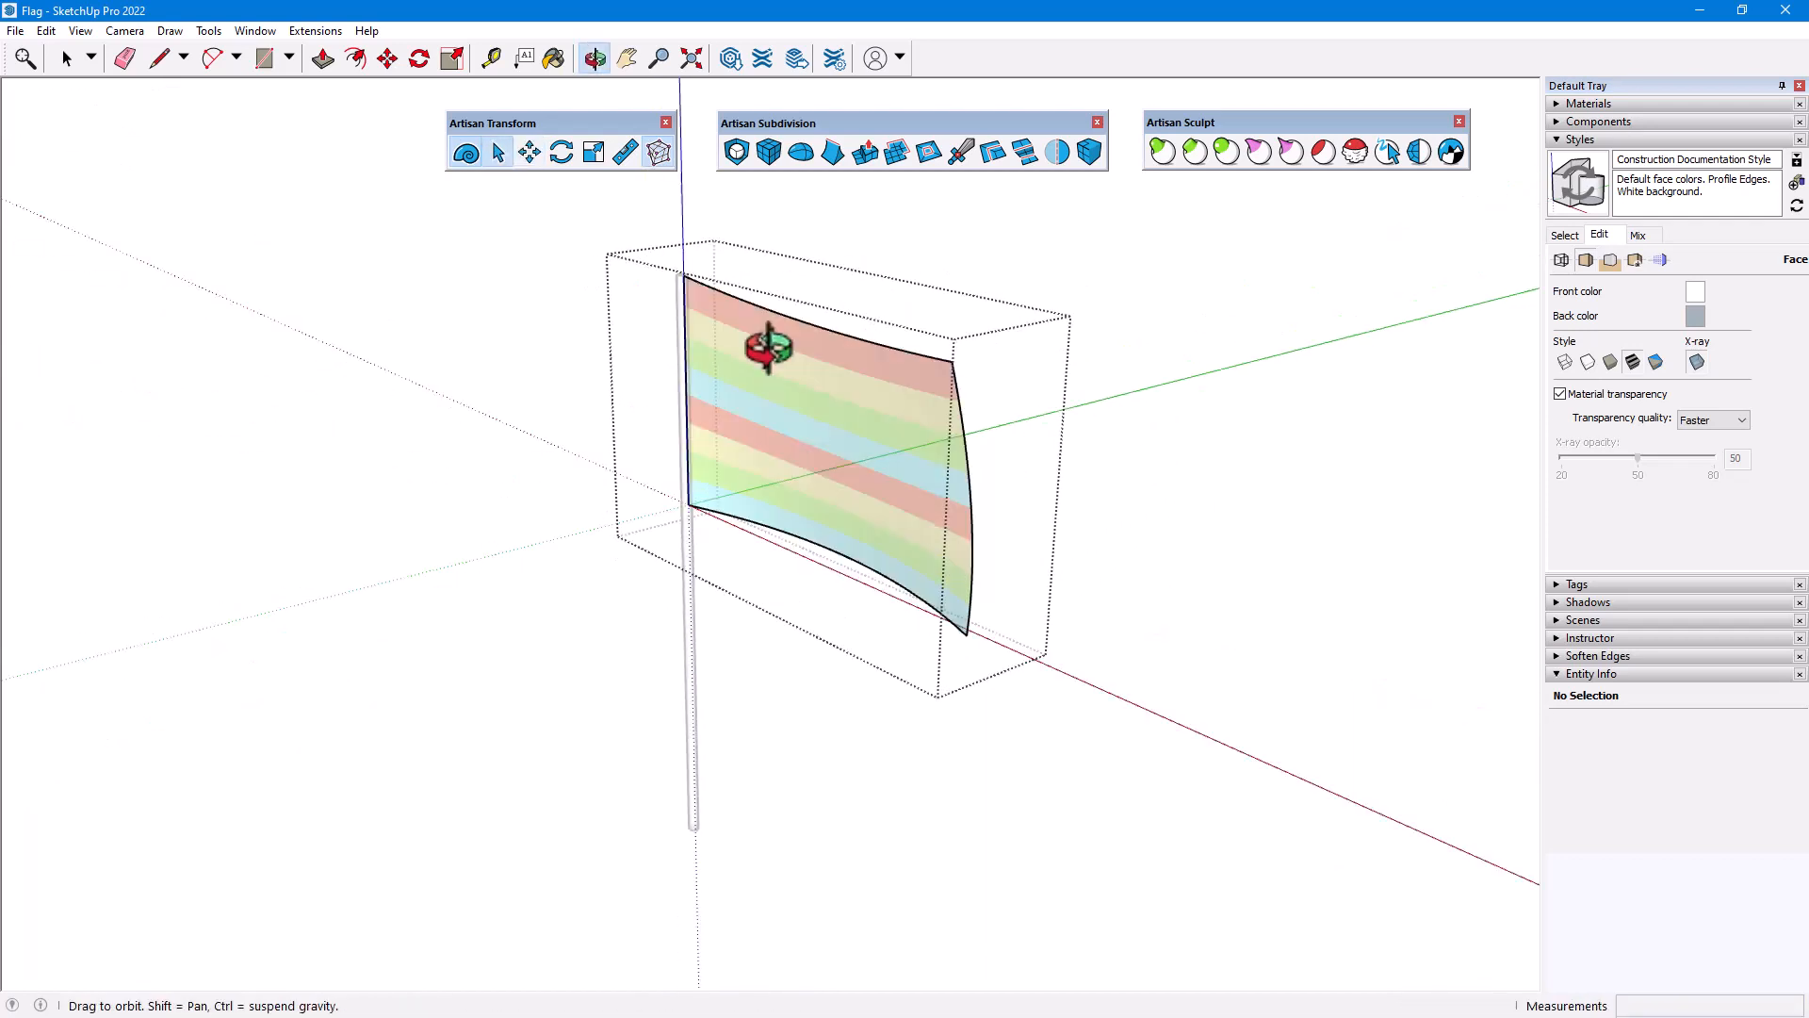
Move cage control points to curve the flag into a waving sheet.
left_click(528, 151)
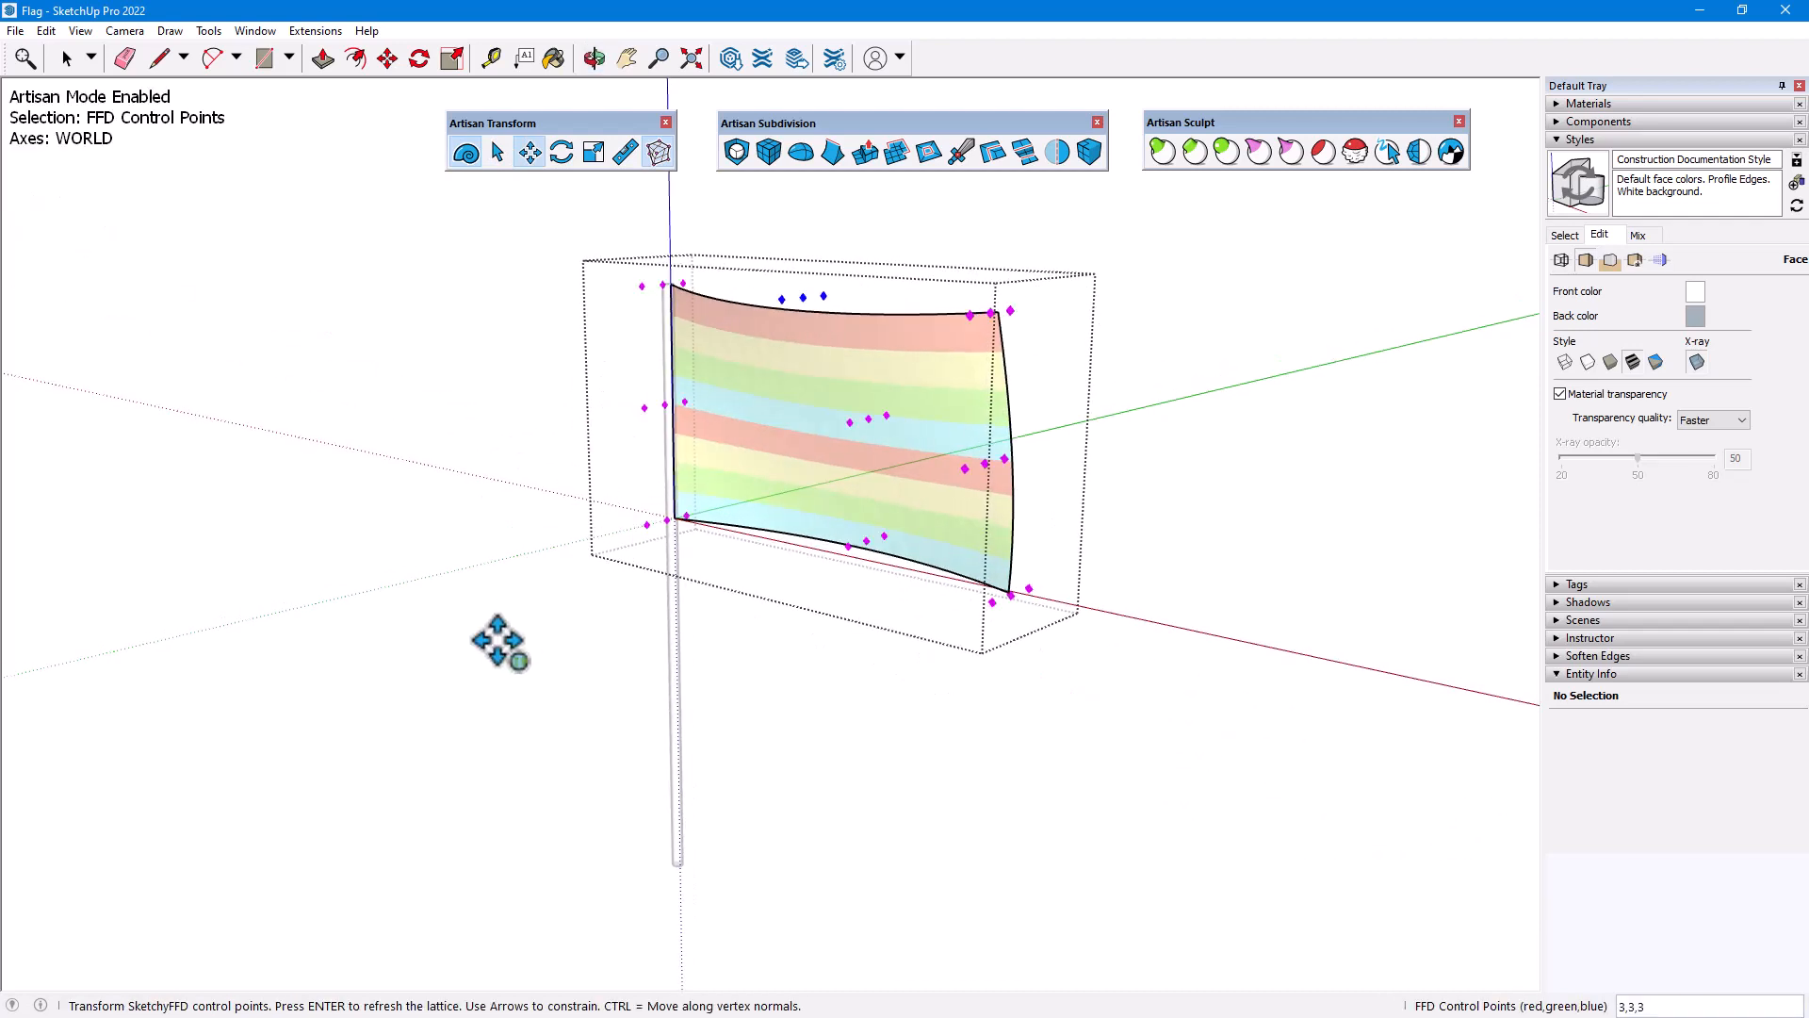